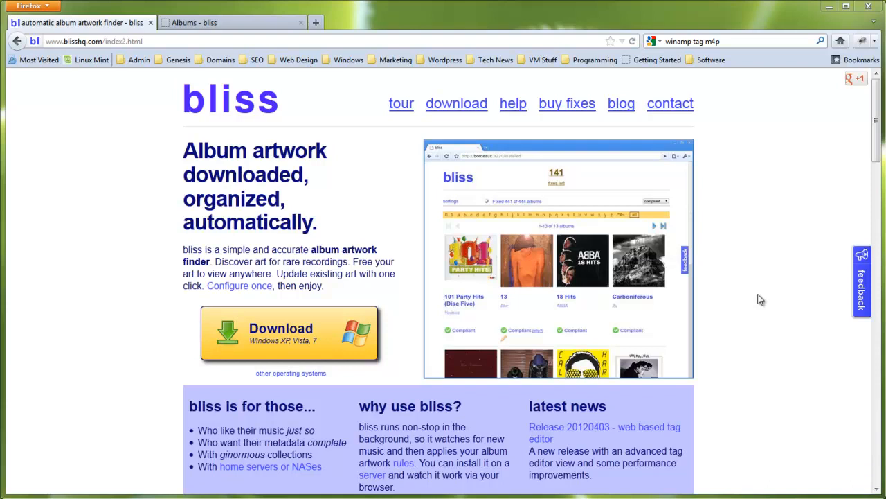
{"action": "mouse_move", "coordinate": [780, 311]}
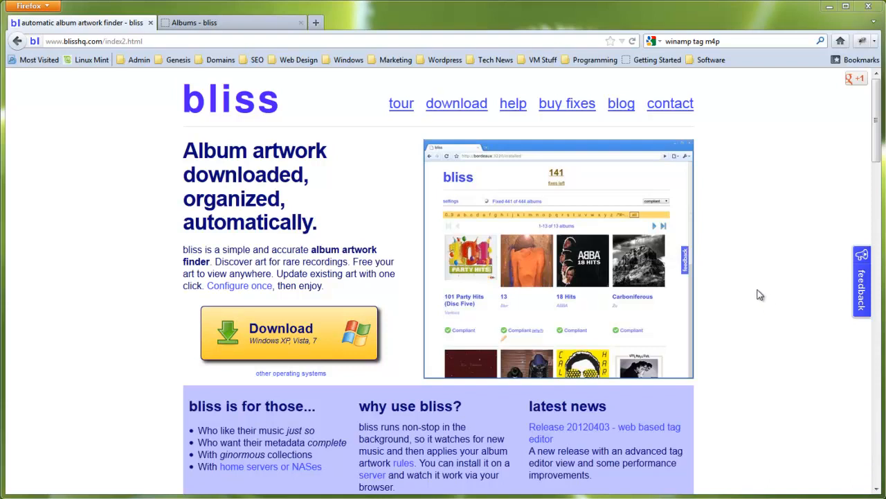
{"action": "mouse_move", "coordinate": [293, 132]}
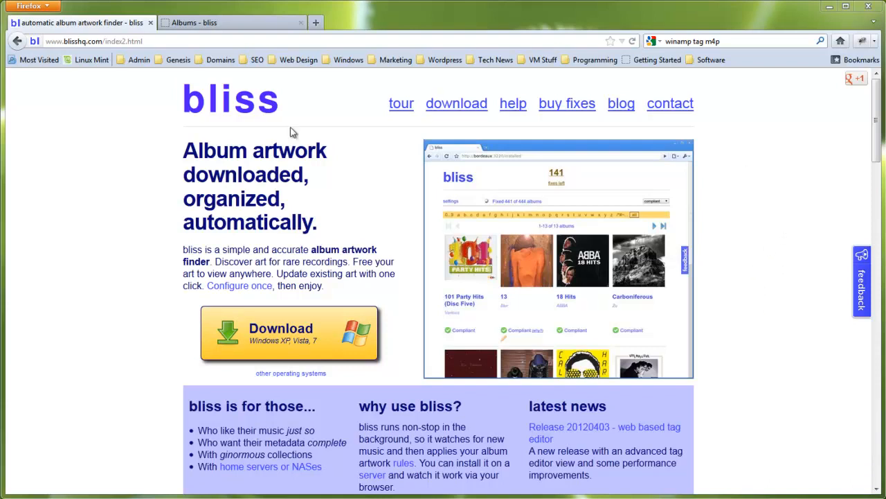
{"action": "mouse_move", "coordinate": [355, 209]}
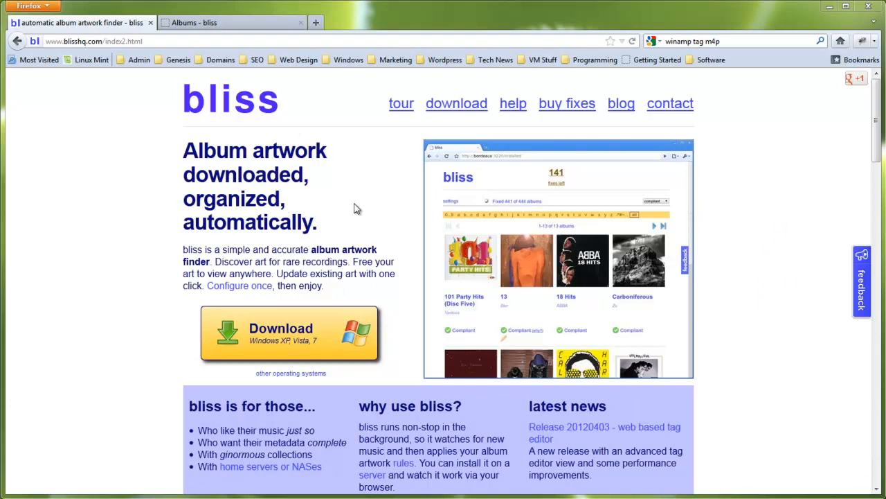
{"action": "mouse_move", "coordinate": [354, 130]}
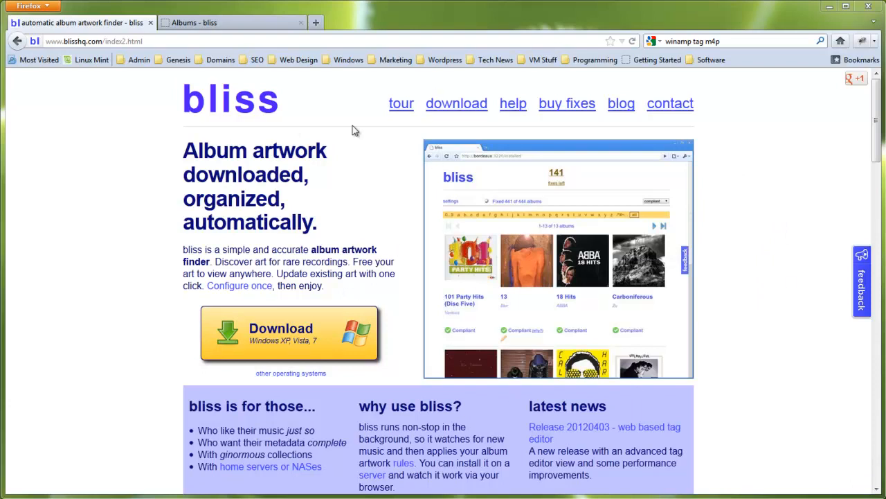
{"action": "mouse_move", "coordinate": [408, 265]}
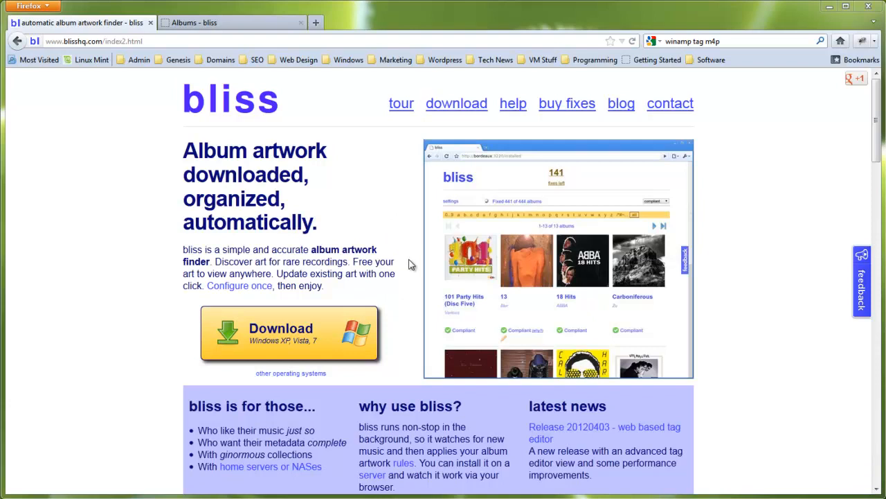
{"action": "mouse_move", "coordinate": [374, 248]}
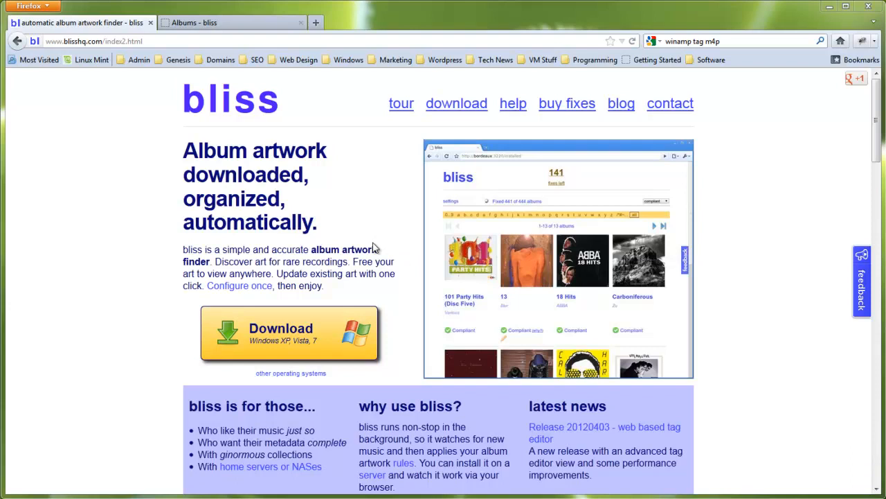
{"action": "mouse_move", "coordinate": [352, 238]}
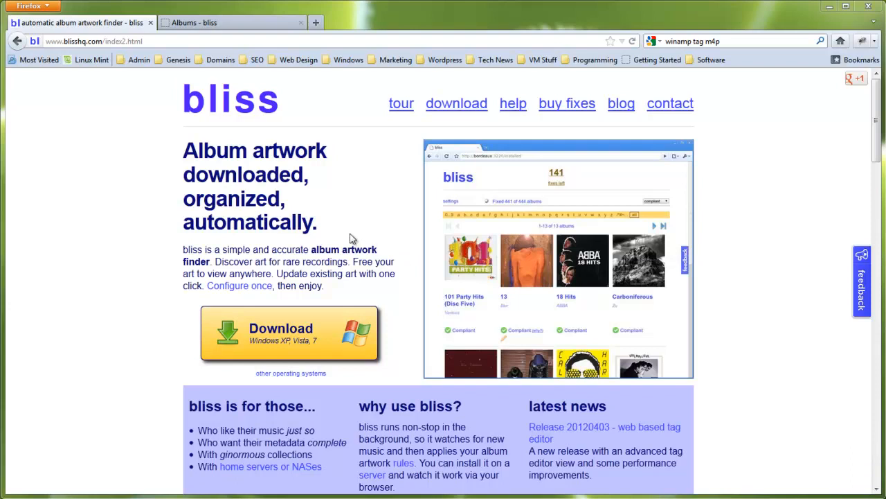
{"action": "mouse_move", "coordinate": [141, 285]}
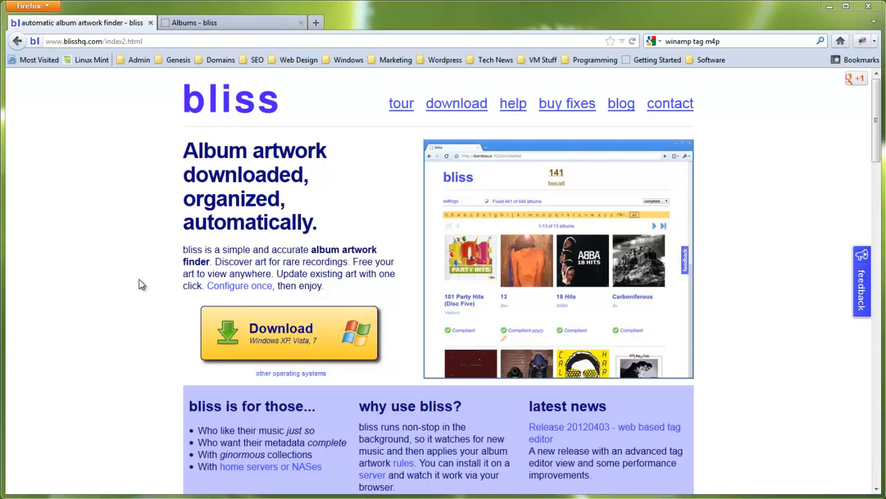
{"action": "mouse_move", "coordinate": [145, 323]}
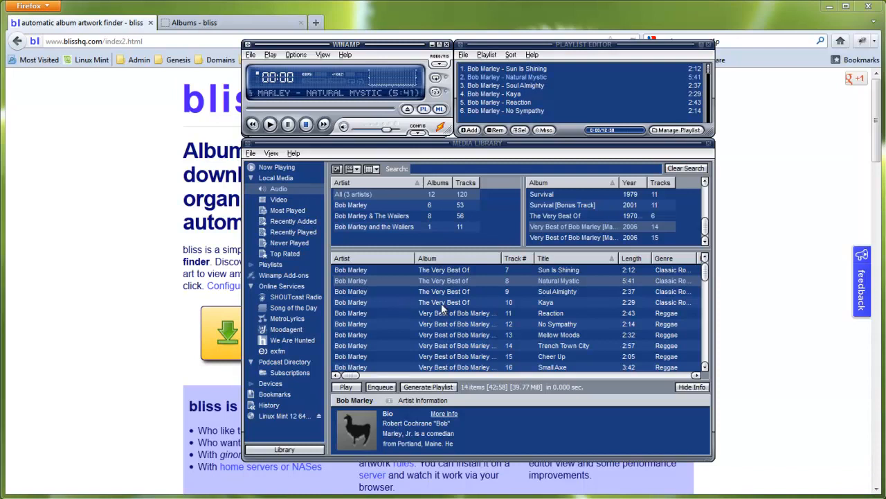
Select the Reaction track in the Winamp library and view its file info and tags.
{"action": "scroll", "scroll_direction": "down", "scroll_amount": 3}
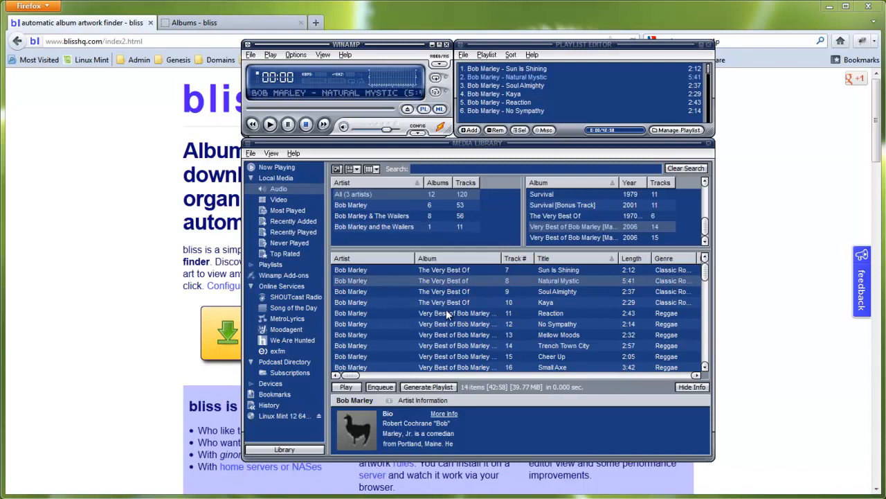
{"action": "left_click", "coordinate": [458, 313]}
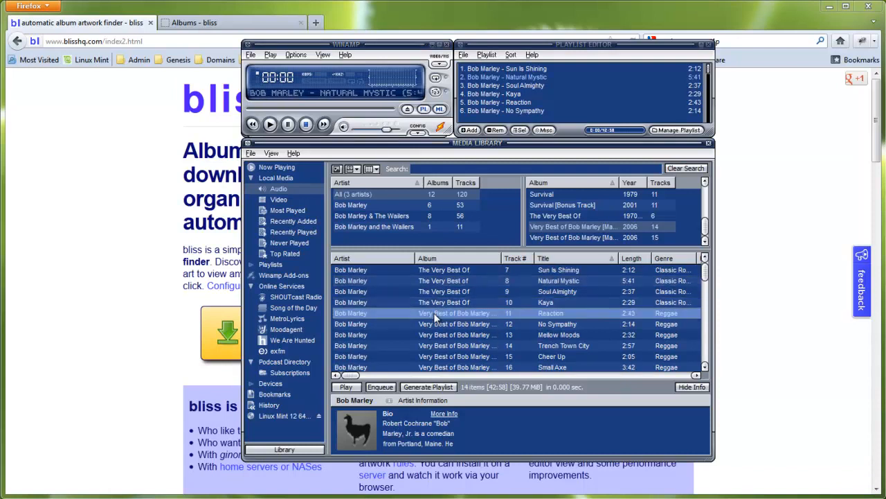
{"action": "left_click", "coordinate": [545, 302]}
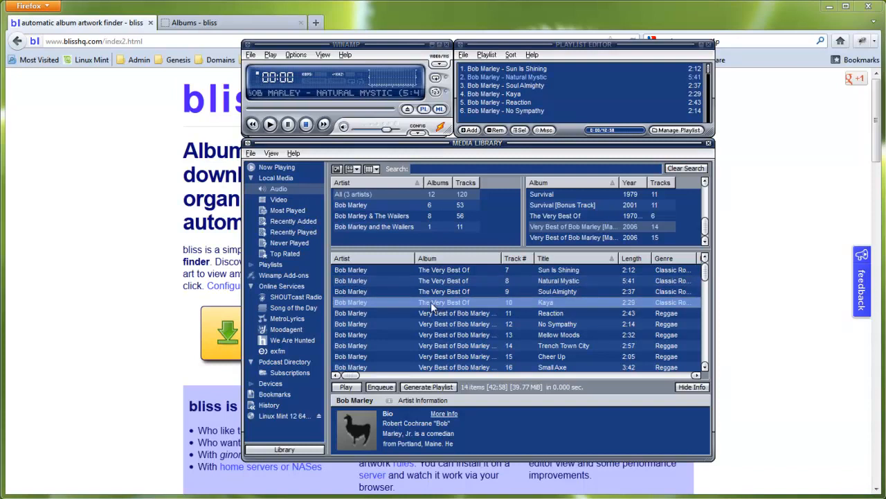
{"action": "left_click", "coordinate": [453, 313]}
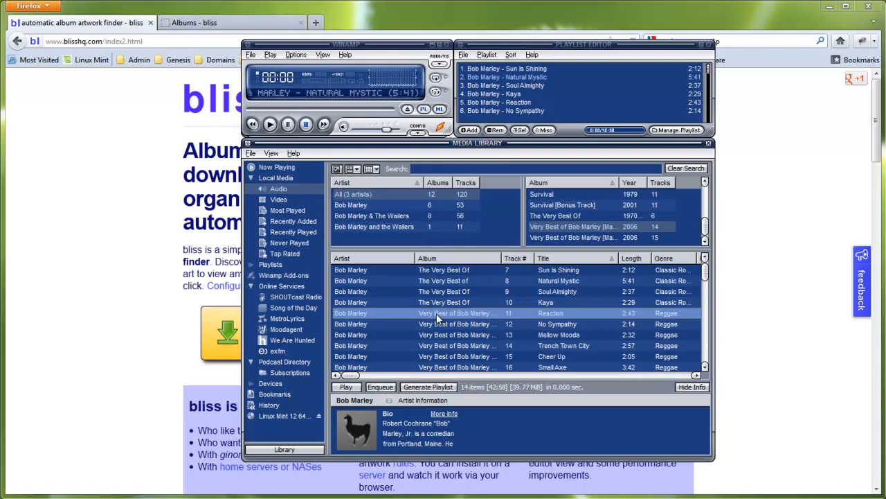
{"action": "right_click", "coordinate": [437, 313]}
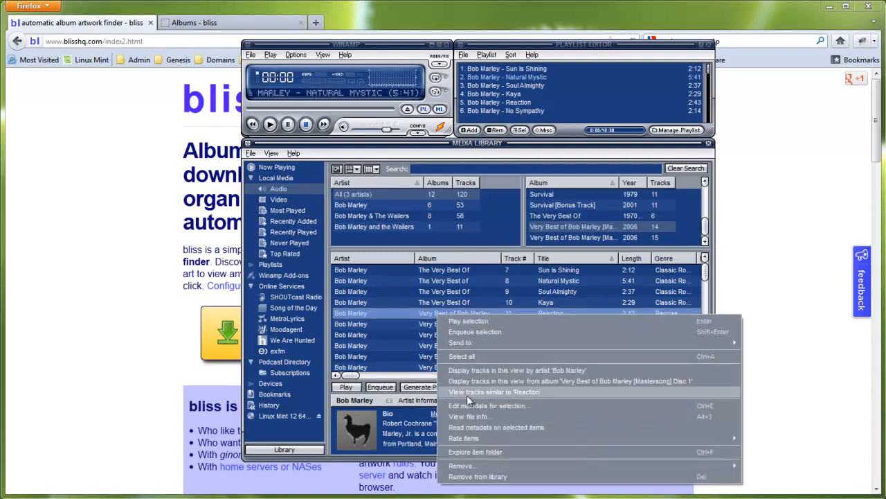
{"action": "left_click", "coordinate": [466, 416]}
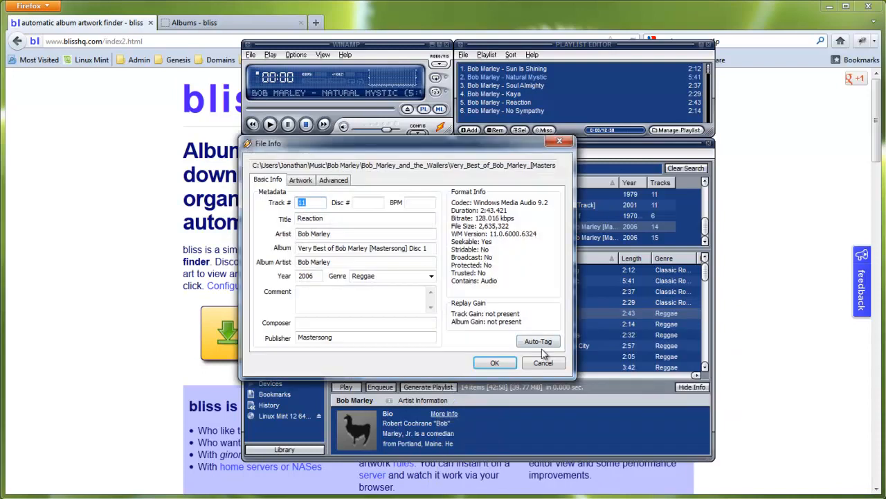
Auto-Tag Reaction, filling album The Very Best Of, year 2007, genre Classic Roots Reggae.
{"action": "left_click", "coordinate": [538, 341]}
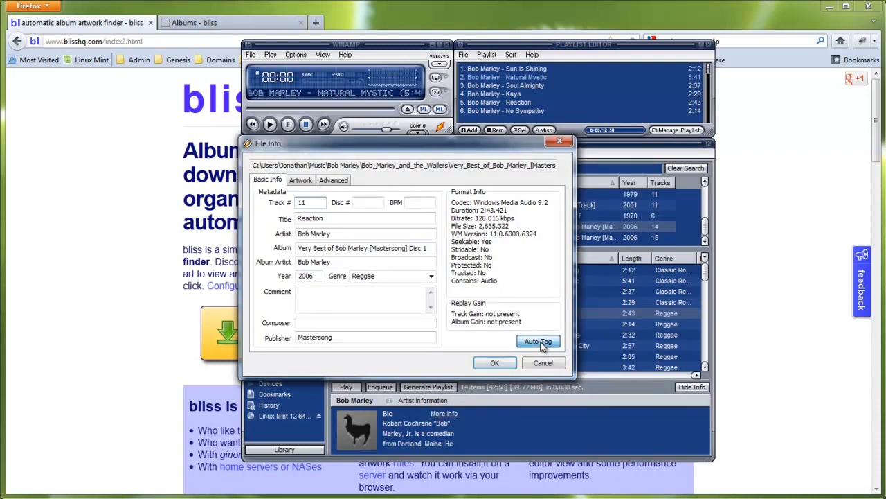
{"action": "left_click", "coordinate": [538, 341]}
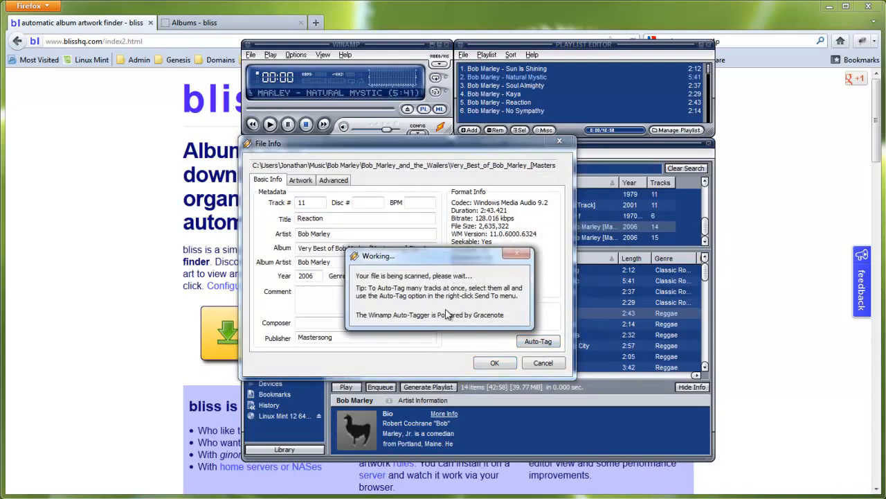
{"action": "left_click", "coordinate": [538, 341]}
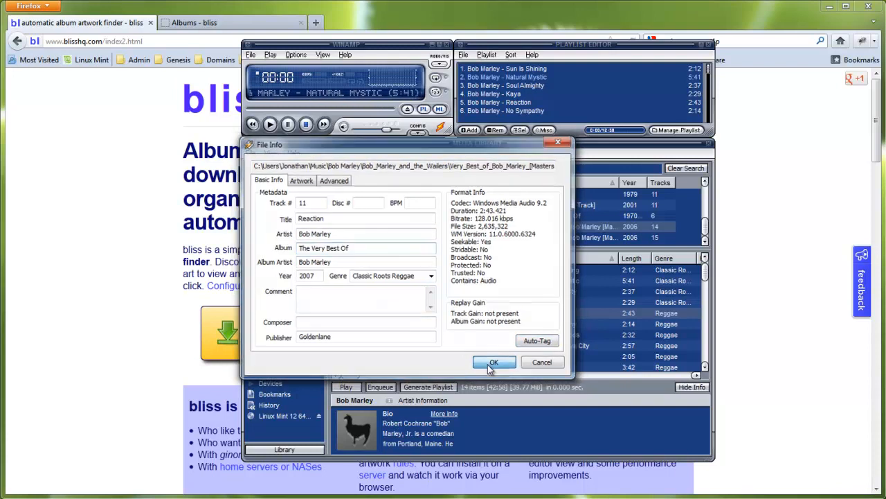
Save Reaction's new tags, then run Auto-Tag lookup on the No Sympathy track.
{"action": "left_click", "coordinate": [493, 361]}
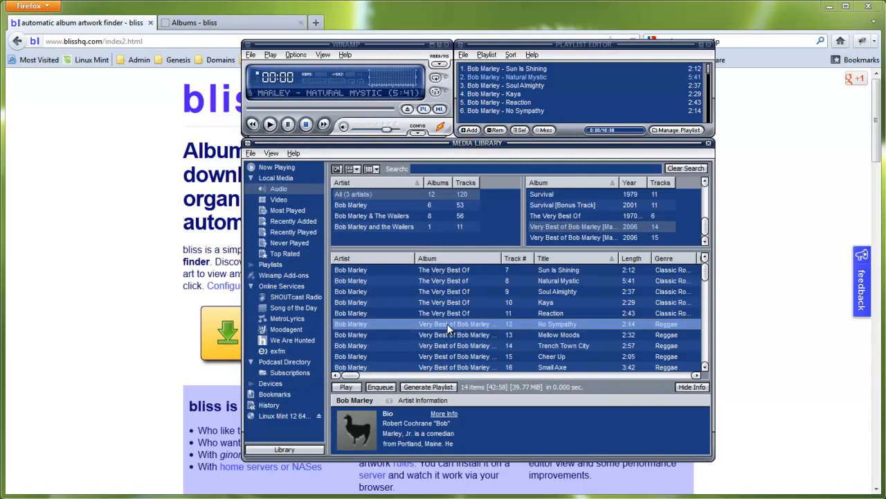
{"action": "right_click", "coordinate": [448, 324]}
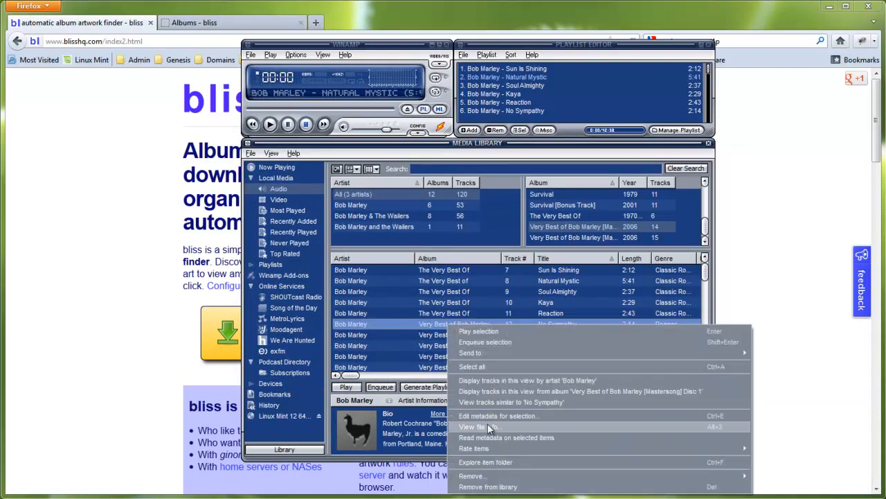
{"action": "left_click", "coordinate": [477, 426]}
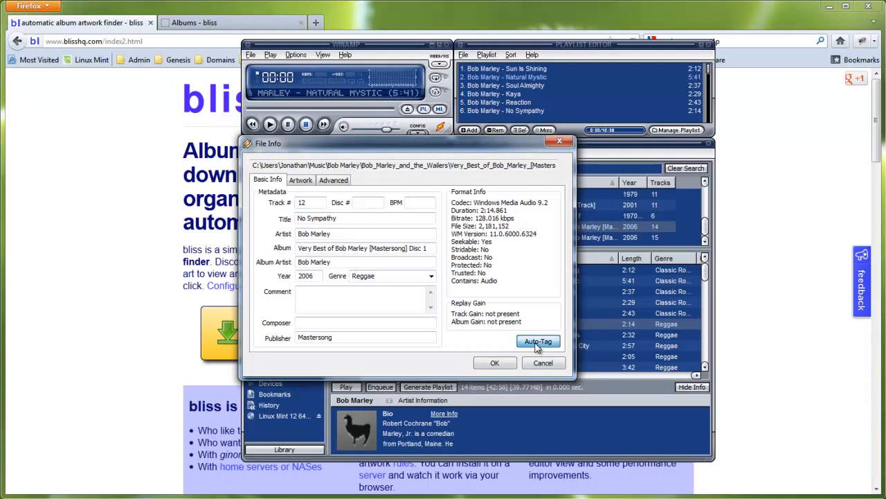
{"action": "left_click", "coordinate": [538, 341]}
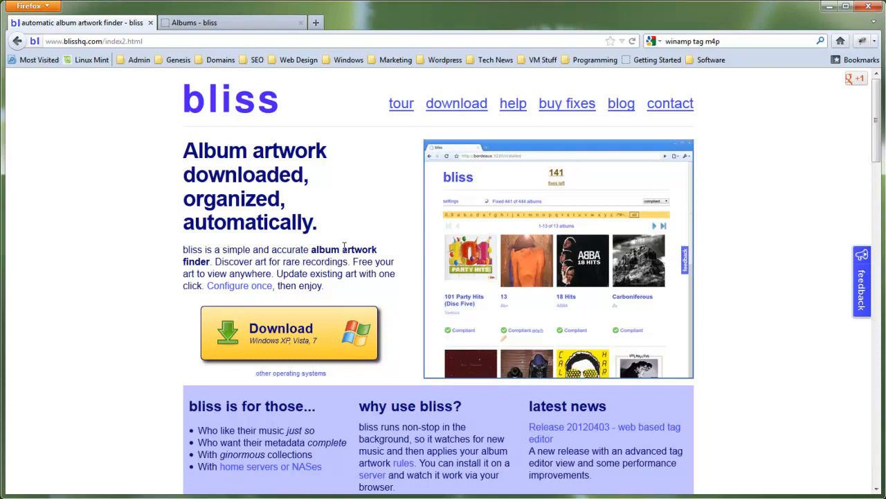
{"action": "mouse_move", "coordinate": [358, 258]}
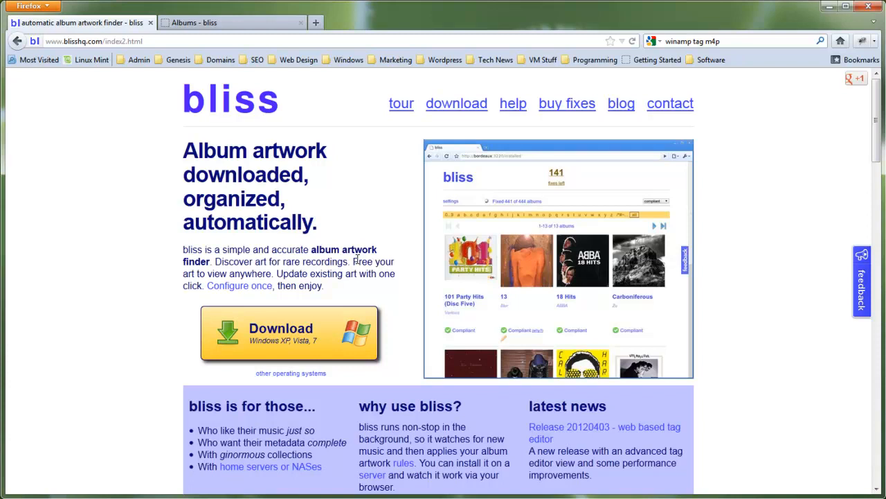
{"action": "mouse_move", "coordinate": [303, 194]}
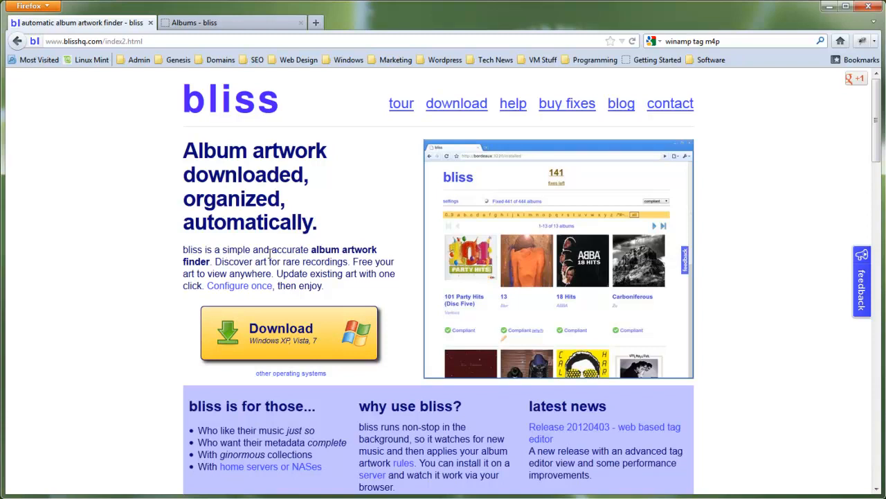
{"action": "mouse_move", "coordinate": [274, 254]}
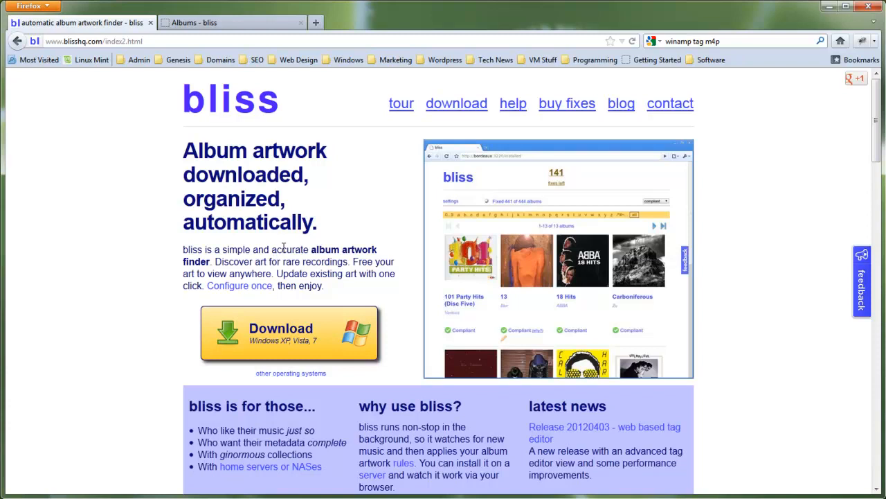
{"action": "mouse_move", "coordinate": [279, 252]}
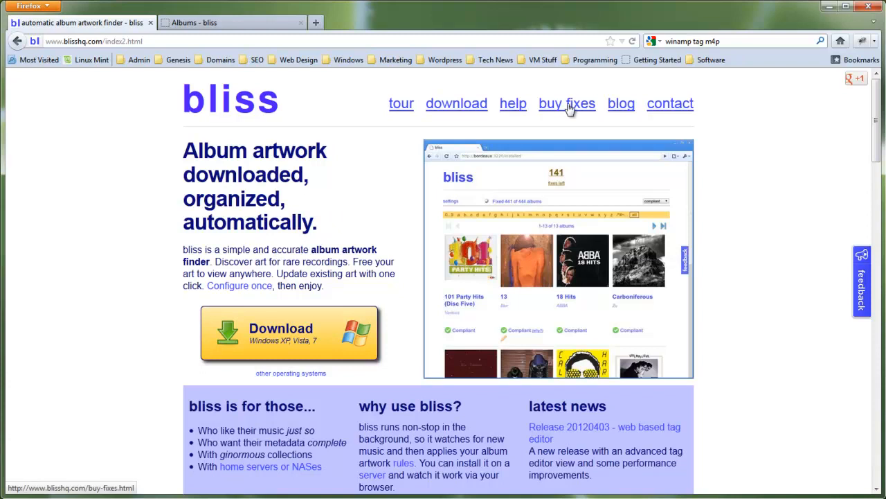
Show the bliss buy fixes page and highlight the £30 unlimited fixes price.
{"action": "left_click", "coordinate": [567, 103]}
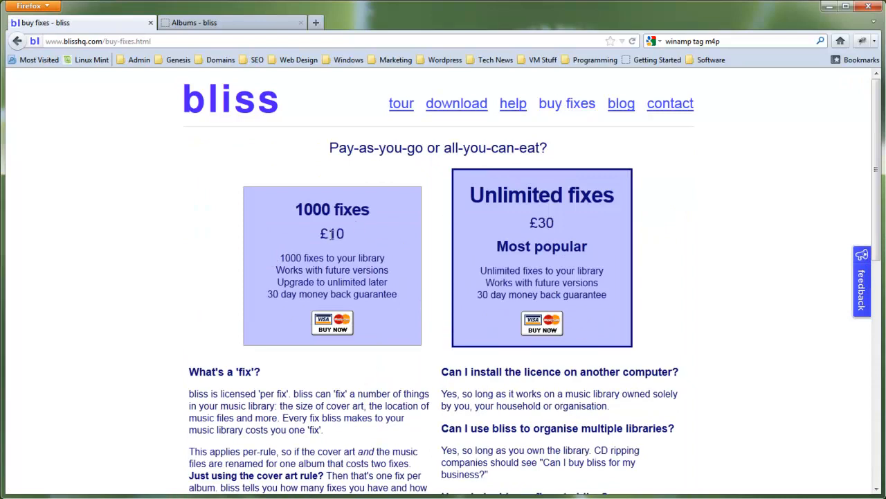
{"action": "double_click", "coordinate": [541, 222]}
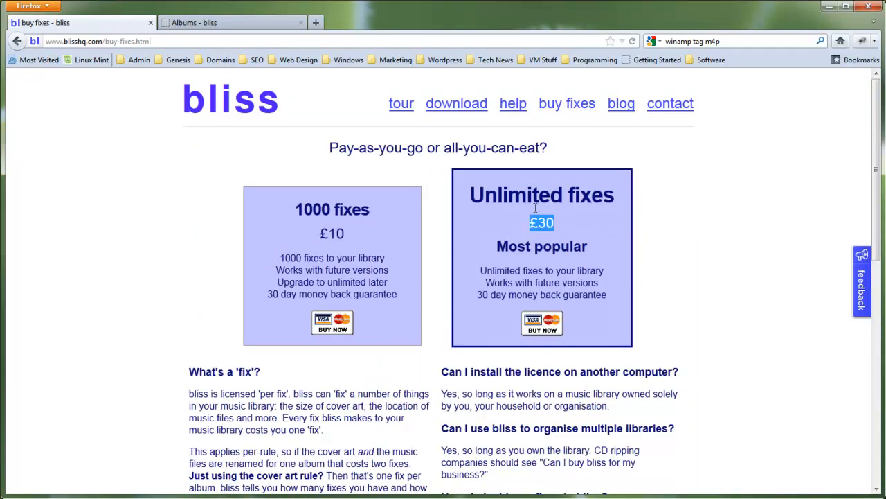
{"action": "mouse_move", "coordinate": [221, 251]}
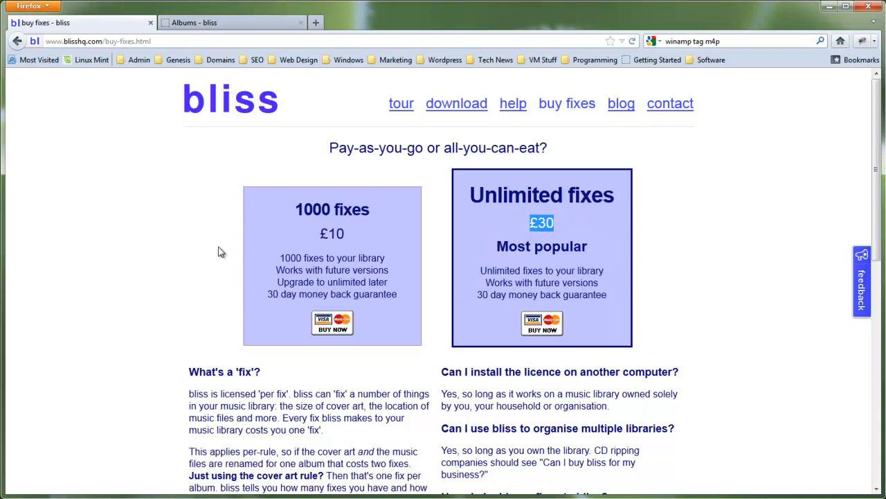
{"action": "mouse_move", "coordinate": [620, 103]}
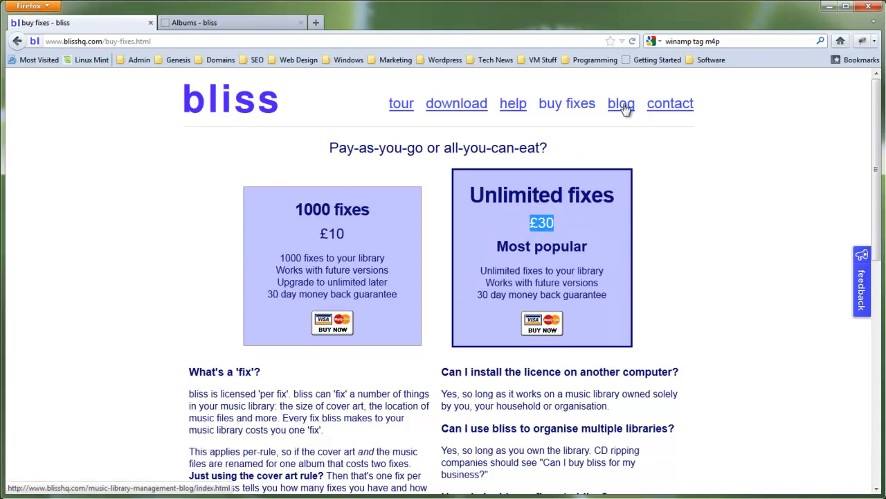
Show the bliss blog, led by the web based tag editor release post.
{"action": "left_click", "coordinate": [621, 104]}
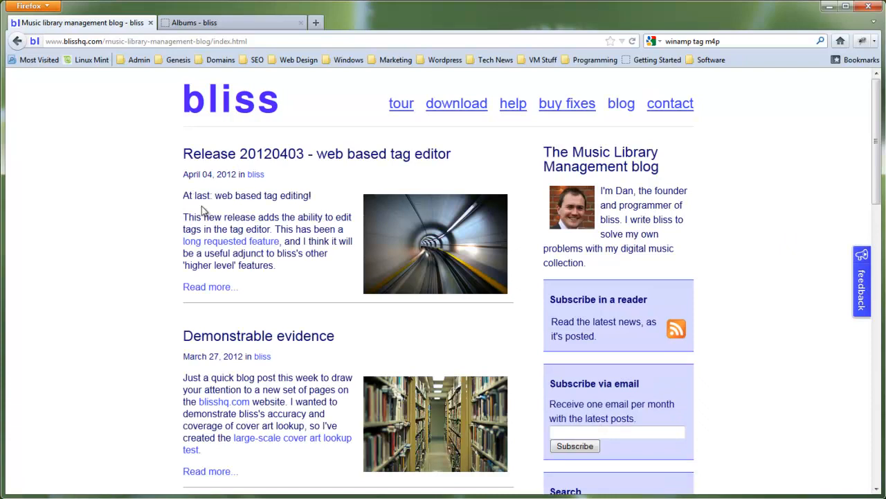
{"action": "mouse_move", "coordinate": [305, 220]}
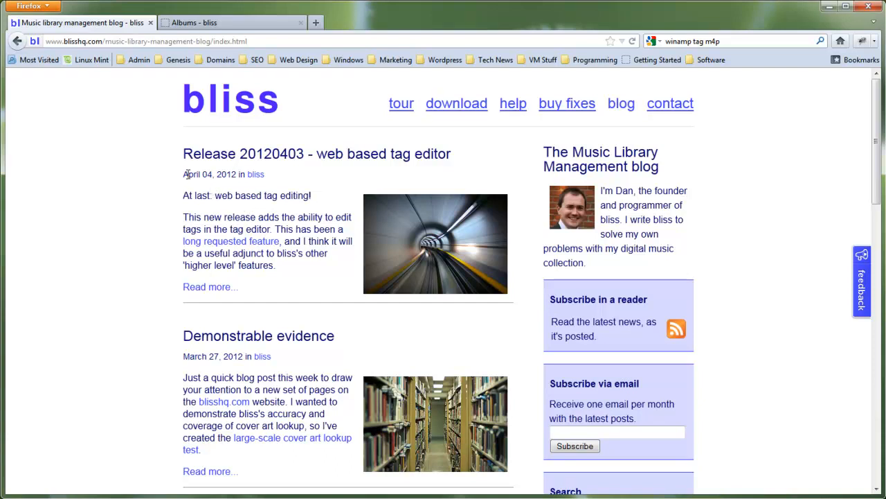
{"action": "left_click_drag", "start_coordinate": [184, 174], "coordinate": [311, 195]}
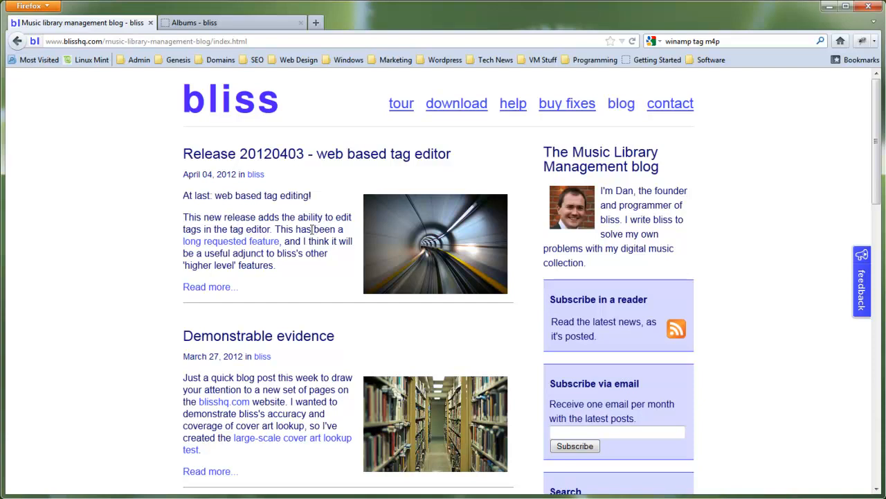
{"action": "mouse_move", "coordinate": [311, 232]}
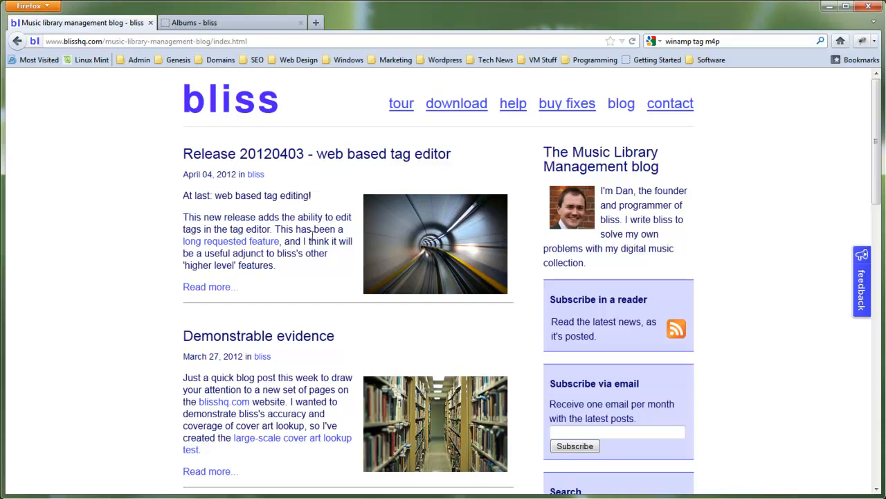
{"action": "mouse_move", "coordinate": [305, 240]}
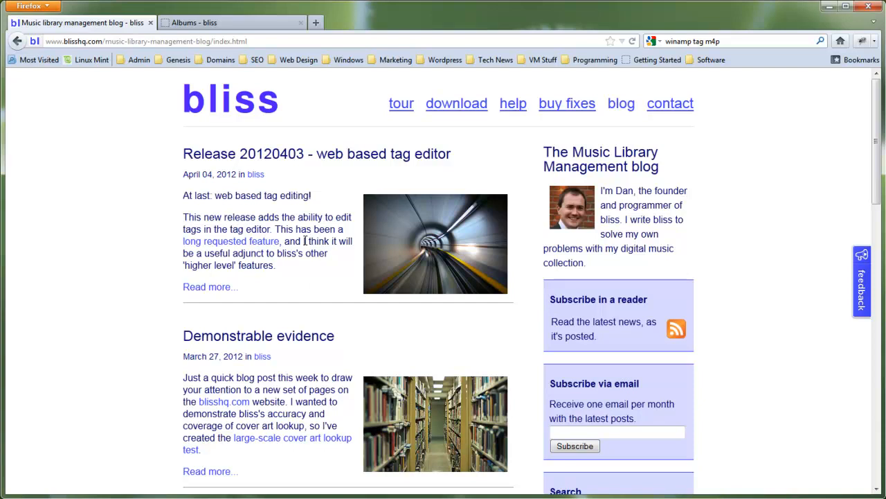
{"action": "mouse_move", "coordinate": [401, 103]}
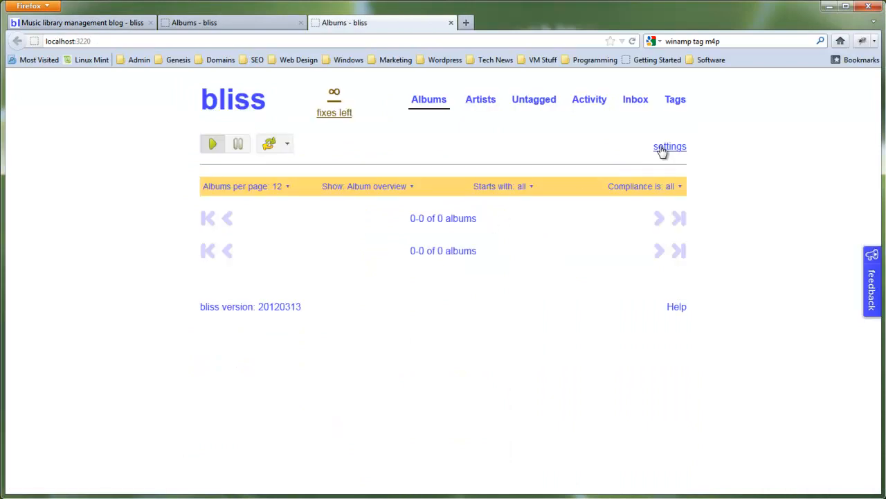
{"action": "mouse_move", "coordinate": [611, 426]}
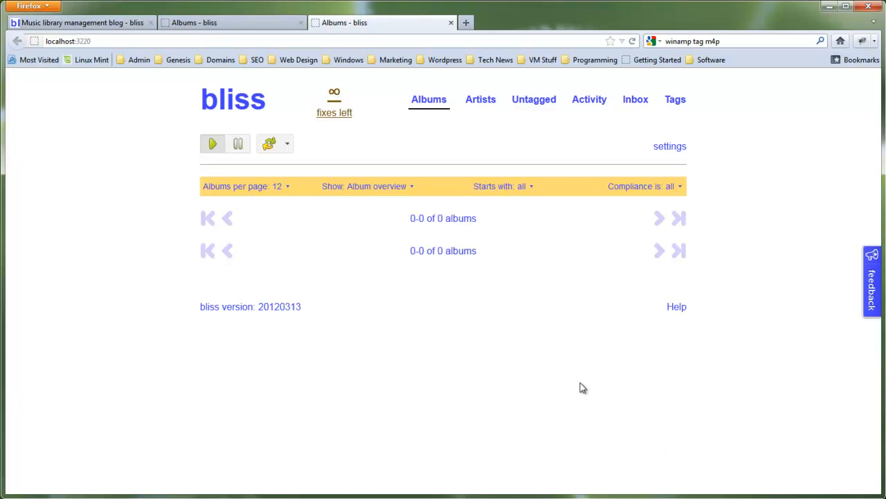
{"action": "mouse_move", "coordinate": [494, 338]}
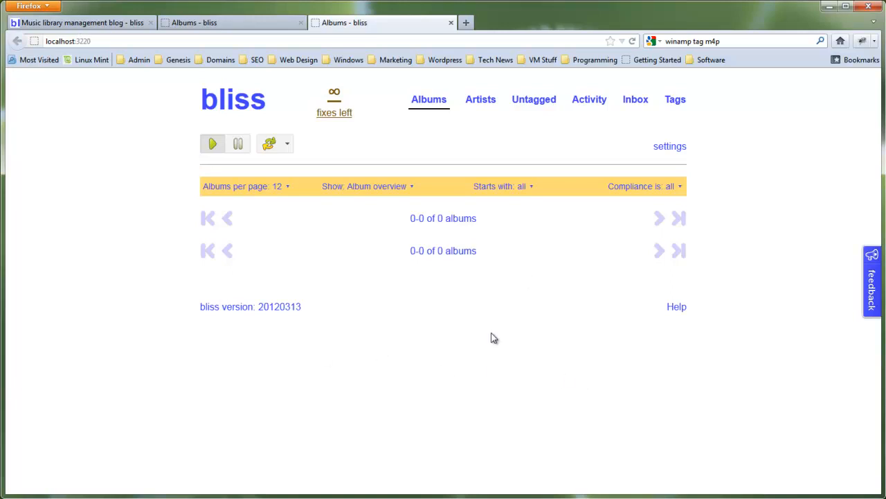
{"action": "mouse_move", "coordinate": [443, 327]}
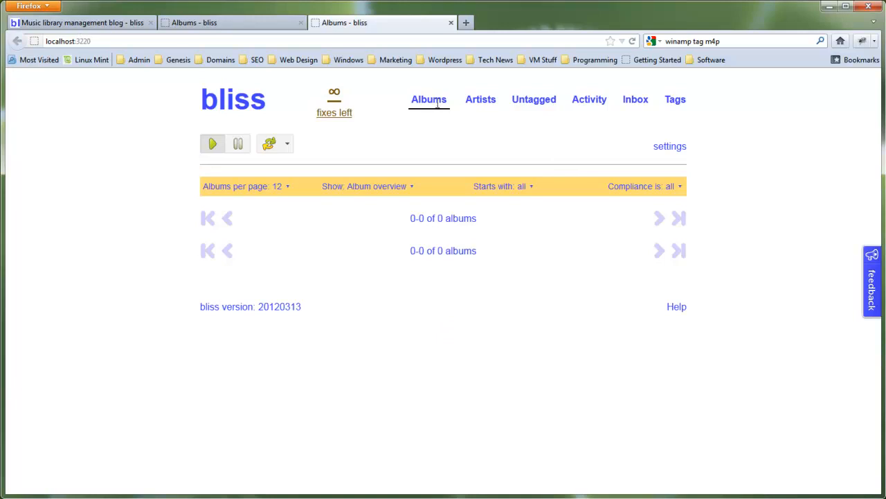
In bliss settings, browse C:\ > Users and set the music location to the user's Music folder.
{"action": "left_click", "coordinate": [670, 146]}
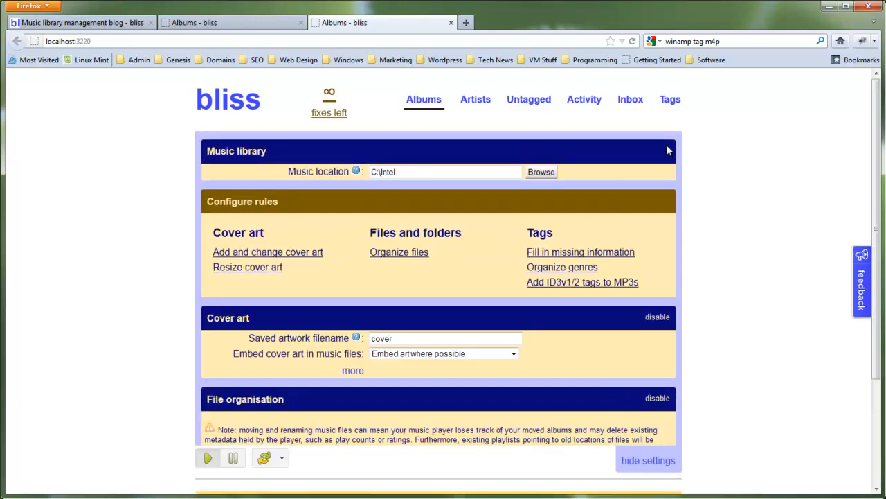
{"action": "left_click", "coordinate": [541, 172]}
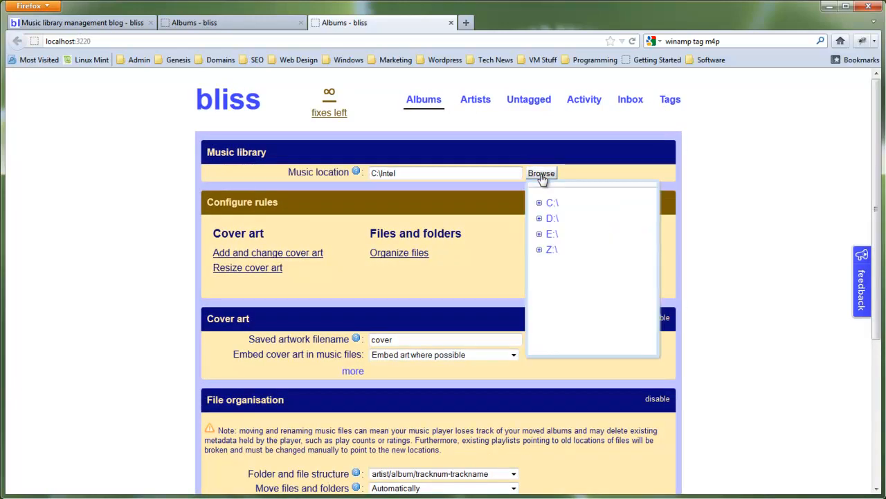
{"action": "left_click", "coordinate": [539, 202]}
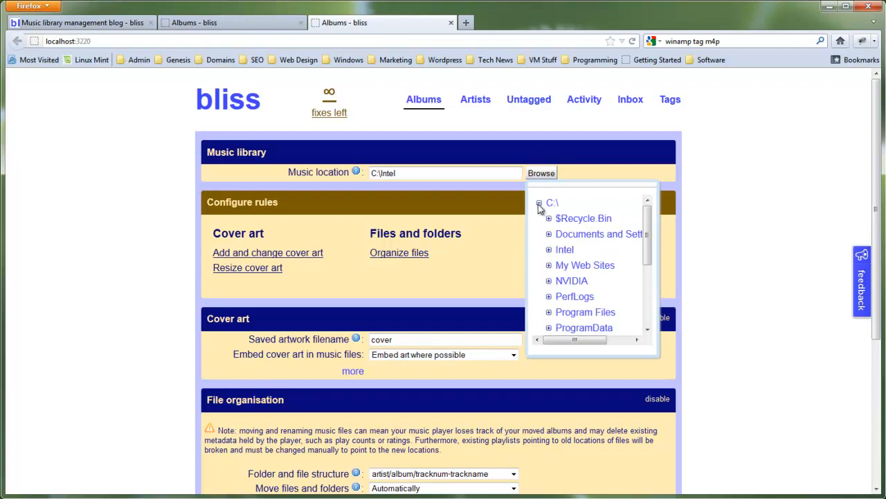
{"action": "scroll", "scroll_direction": "down", "scroll_amount": 3}
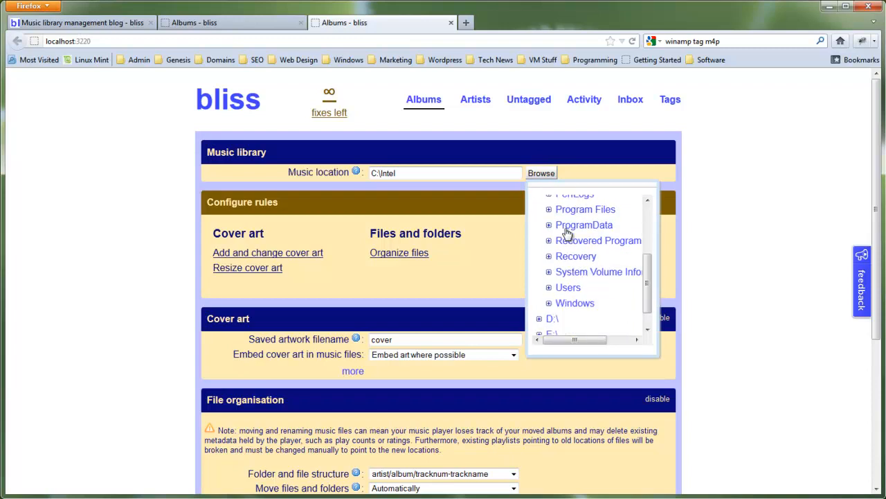
{"action": "left_click", "coordinate": [549, 287]}
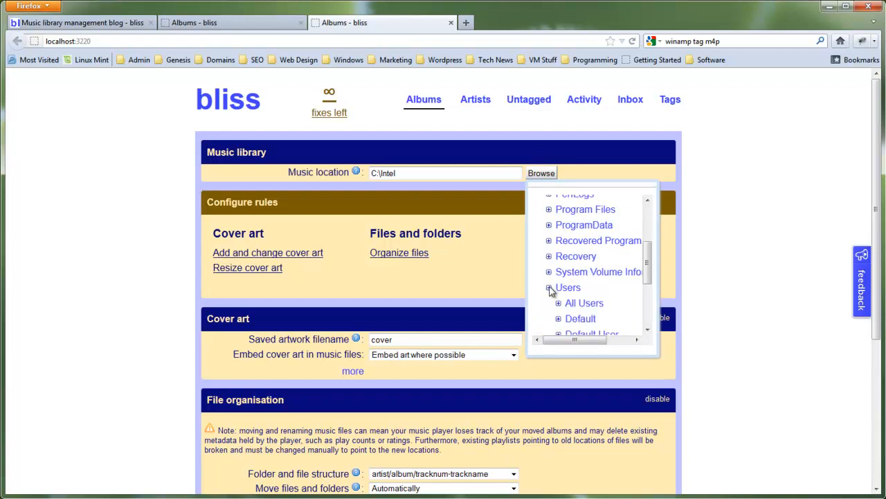
{"action": "left_click", "coordinate": [559, 286]}
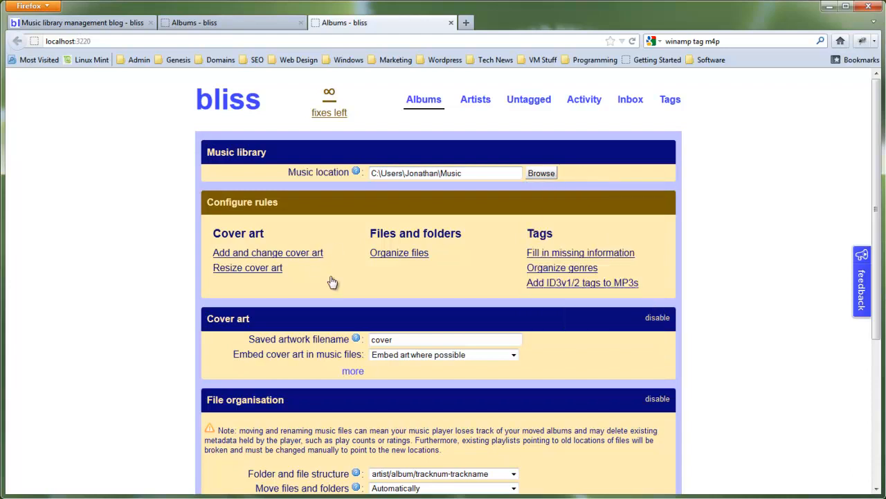
{"action": "mouse_move", "coordinate": [286, 256]}
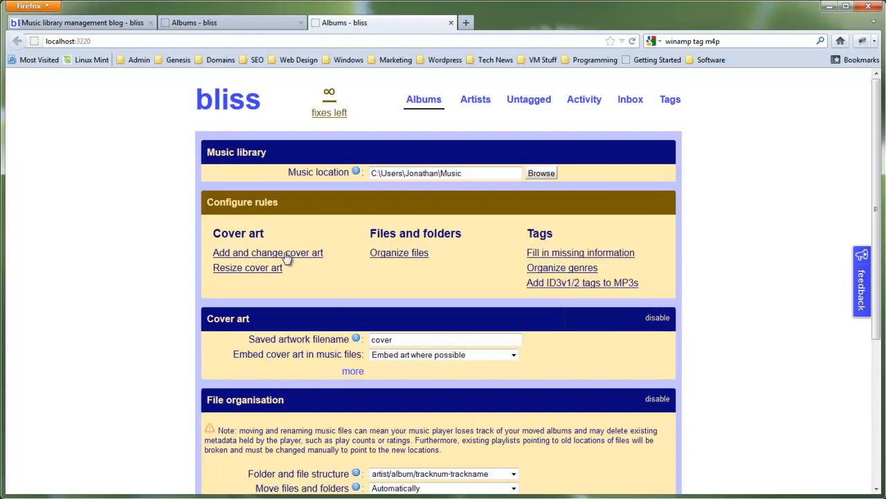
{"action": "mouse_move", "coordinate": [324, 269]}
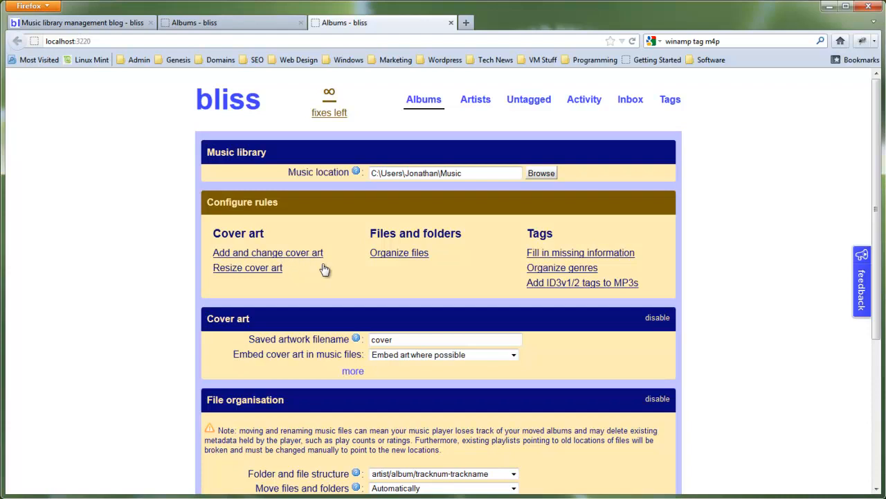
Disable the Cover art and File organisation rules, then add the cover art rule back.
{"action": "scroll", "scroll_direction": "down", "scroll_amount": 3}
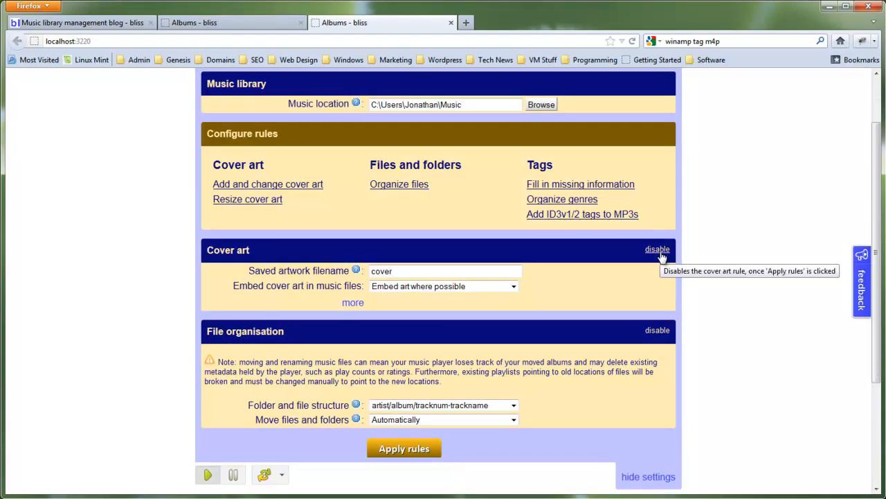
{"action": "left_click", "coordinate": [658, 249]}
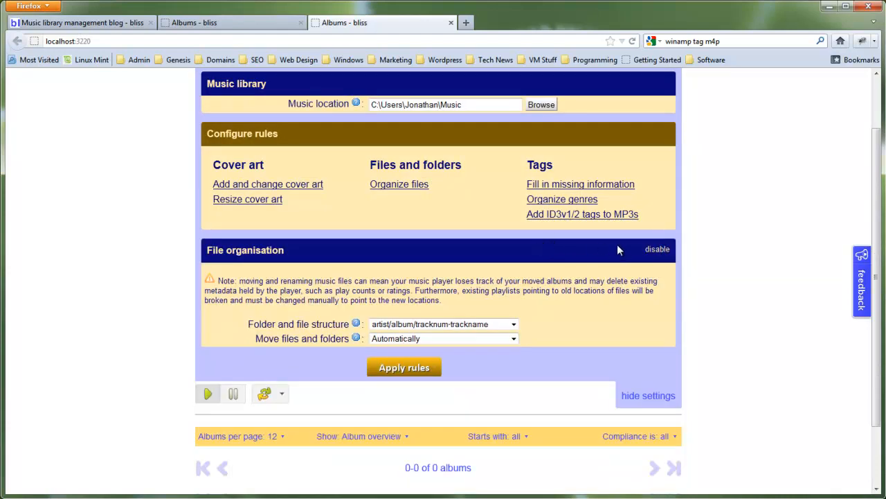
{"action": "left_click", "coordinate": [657, 249]}
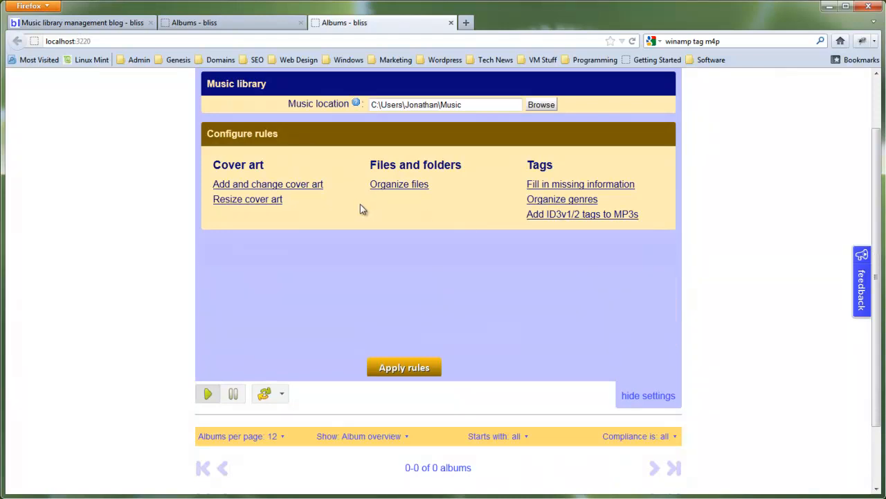
{"action": "scroll", "scroll_direction": "up", "scroll_amount": 3}
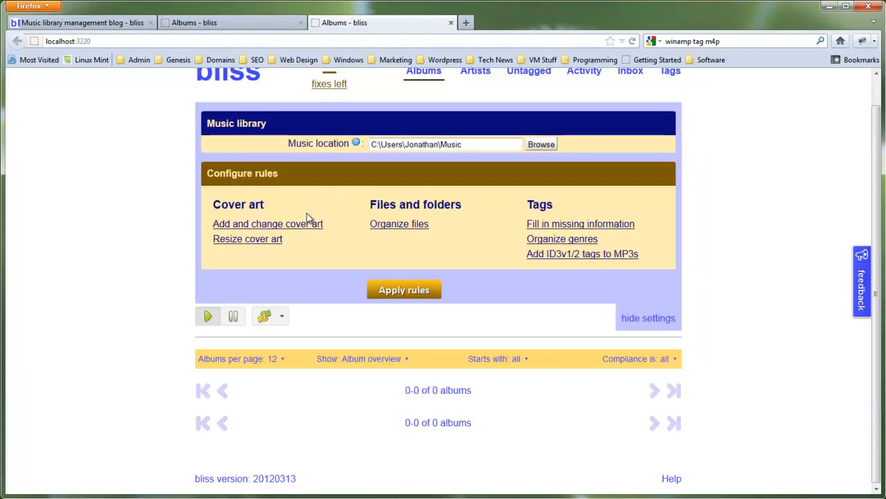
{"action": "mouse_move", "coordinate": [296, 228]}
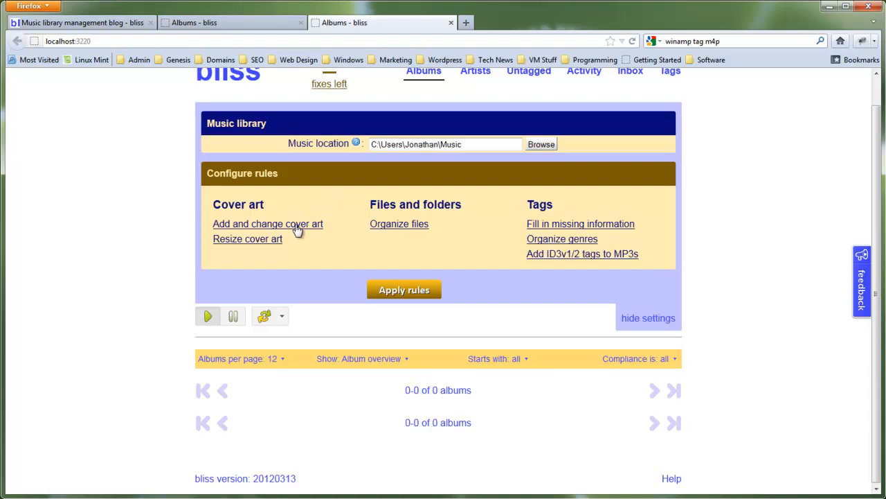
{"action": "left_click", "coordinate": [268, 224]}
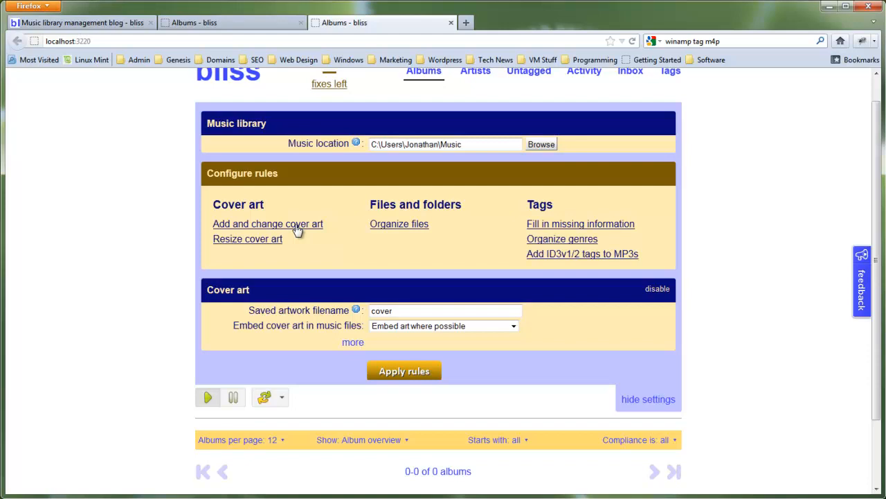
Keep 'cover' as the saved artwork filename and add the File organisation rule (artist/album/tracknum-trackname).
{"action": "left_click", "coordinate": [445, 310]}
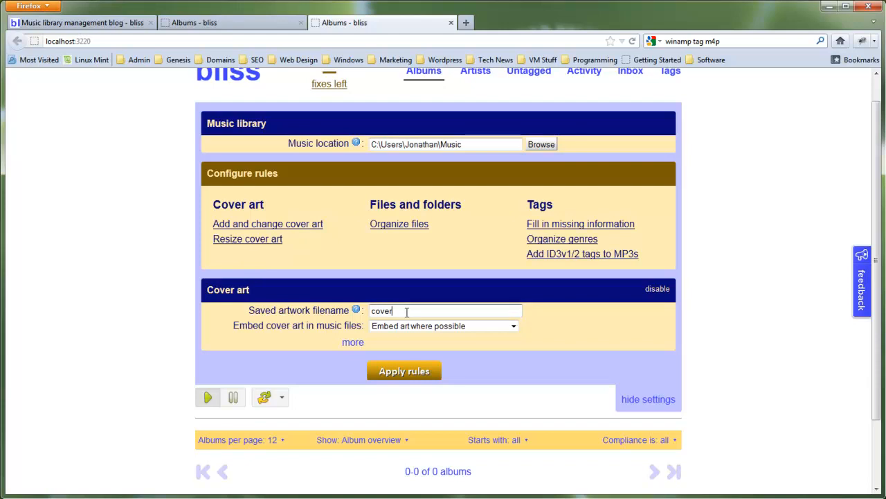
{"action": "double_click", "coordinate": [381, 310]}
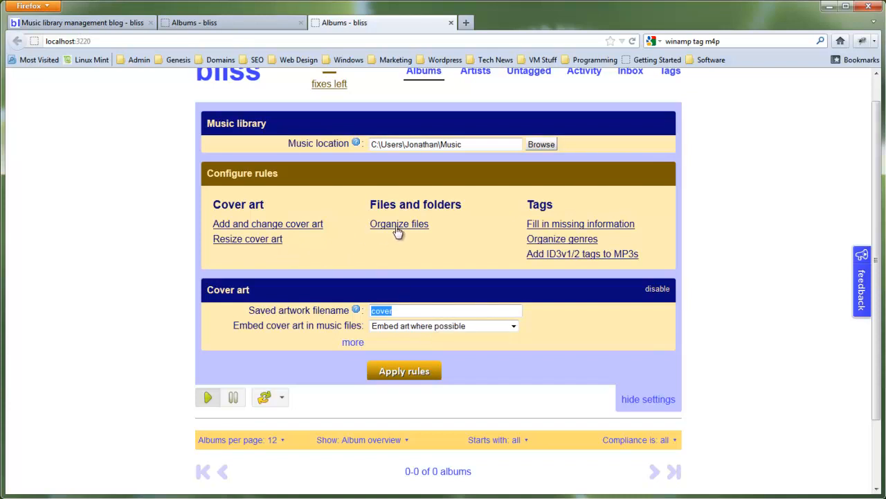
{"action": "left_click", "coordinate": [399, 224]}
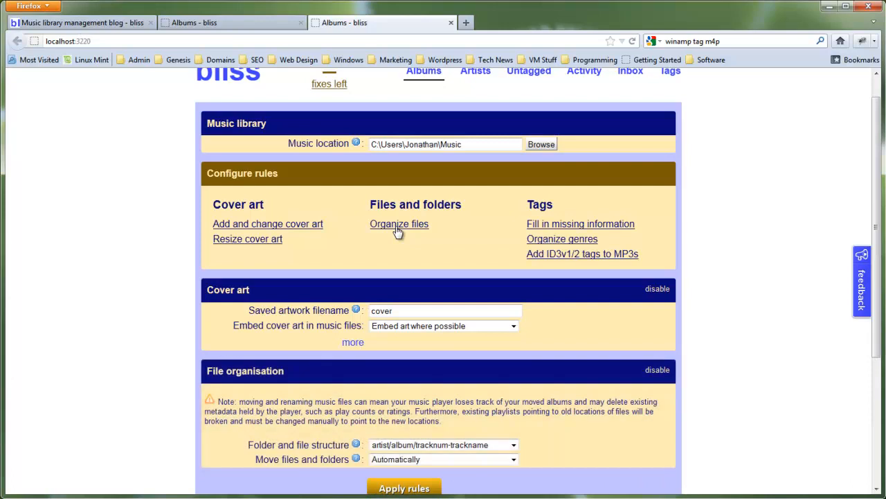
{"action": "mouse_move", "coordinate": [461, 245]}
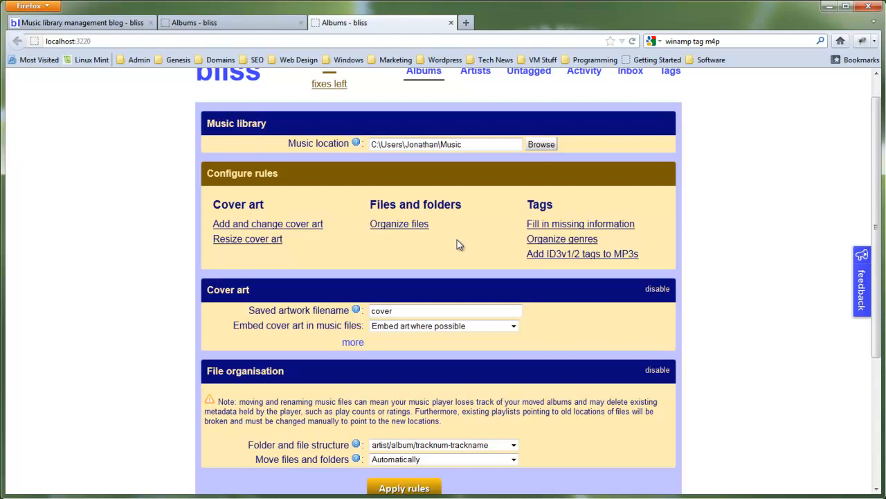
{"action": "mouse_move", "coordinate": [549, 236]}
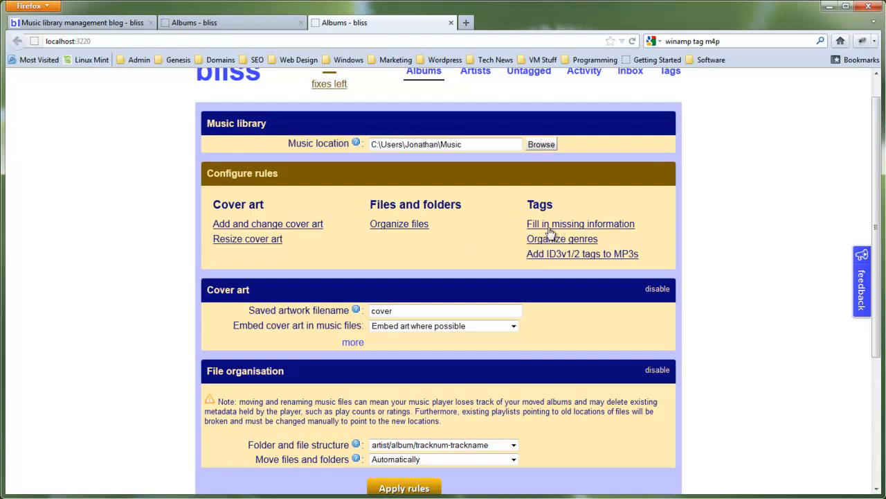
In the Music information rule, show the explanation for which information must be present.
{"action": "scroll", "scroll_direction": "down", "scroll_amount": 3}
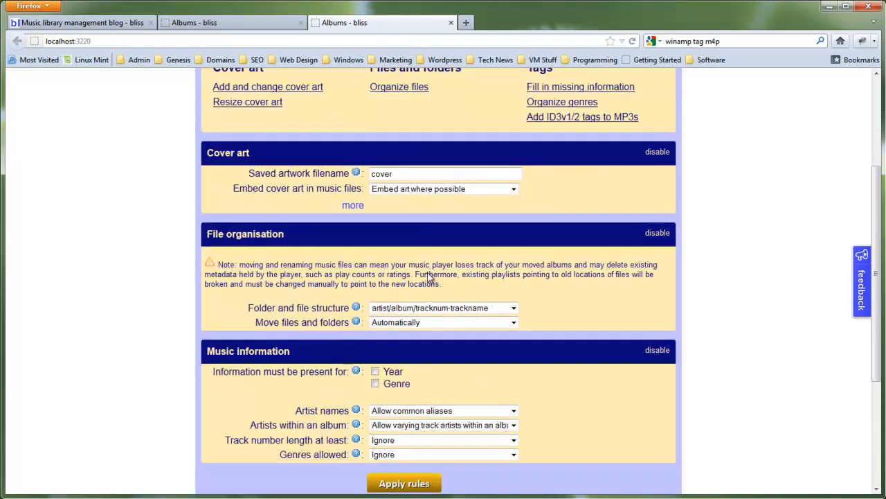
{"action": "scroll", "scroll_direction": "down", "scroll_amount": 3}
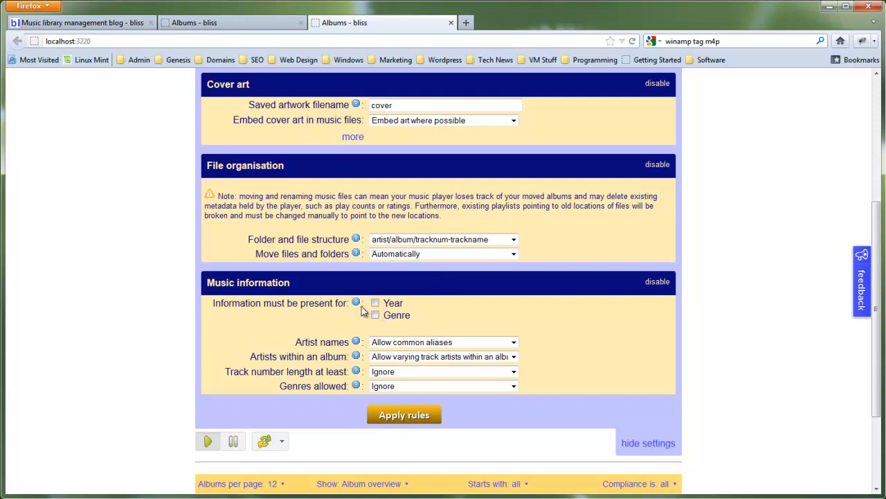
{"action": "left_click", "coordinate": [356, 302]}
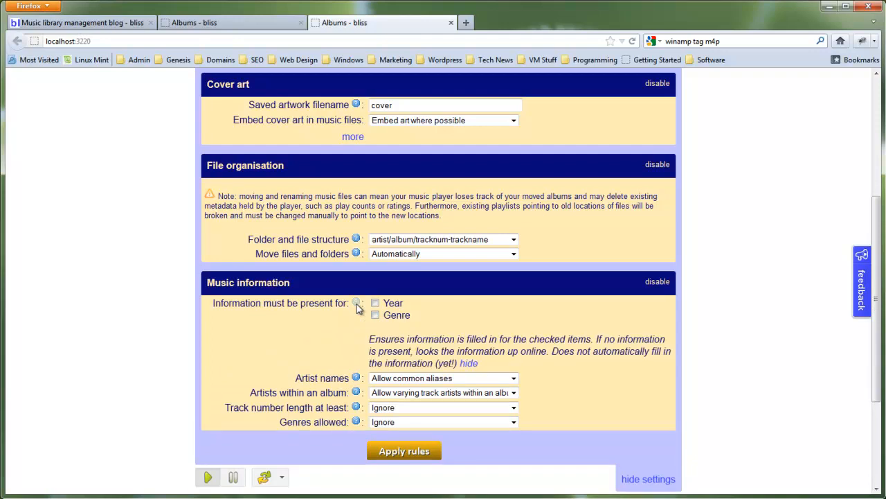
{"action": "double_click", "coordinate": [423, 351]}
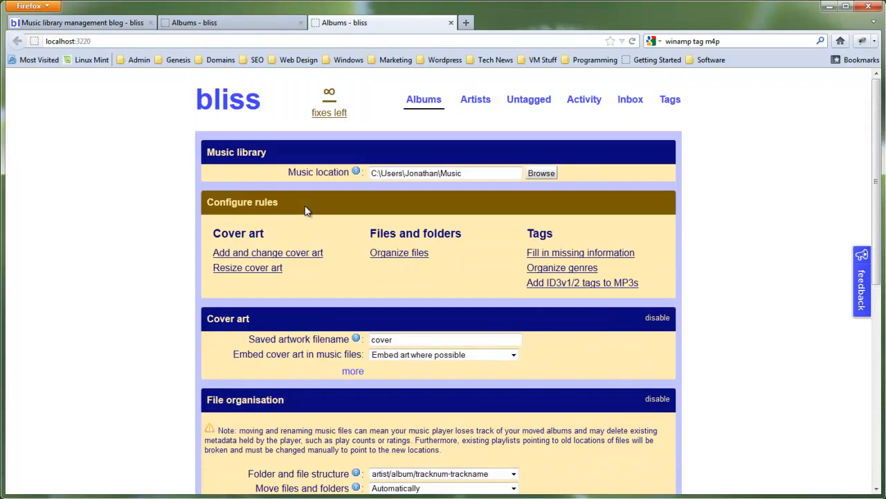
{"action": "mouse_move", "coordinate": [315, 153]}
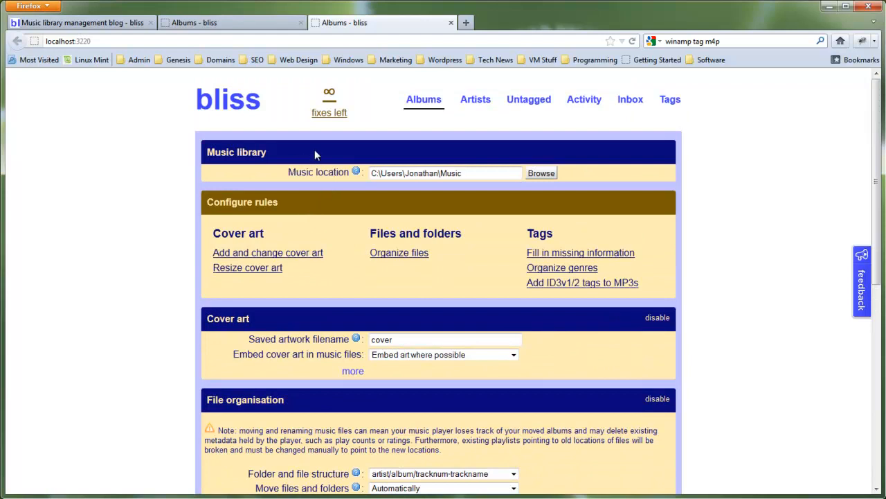
{"action": "mouse_move", "coordinate": [451, 155]}
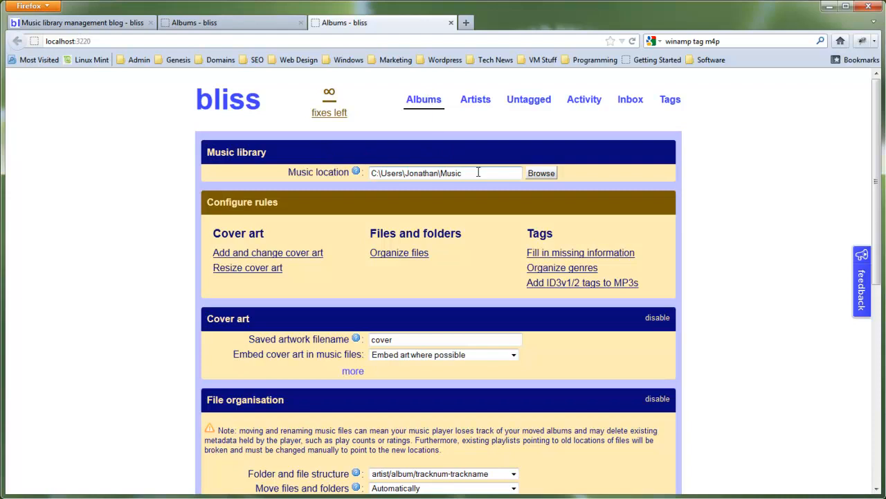
{"action": "mouse_move", "coordinate": [356, 172]}
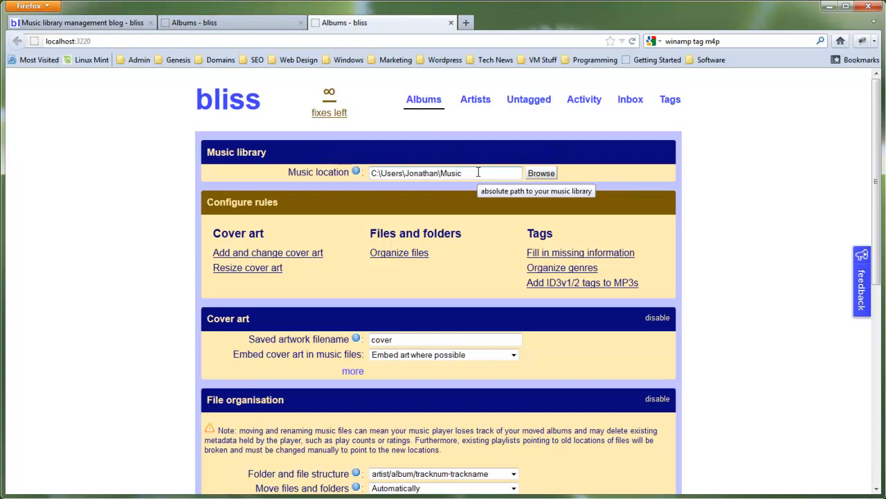
{"action": "mouse_move", "coordinate": [88, 491]}
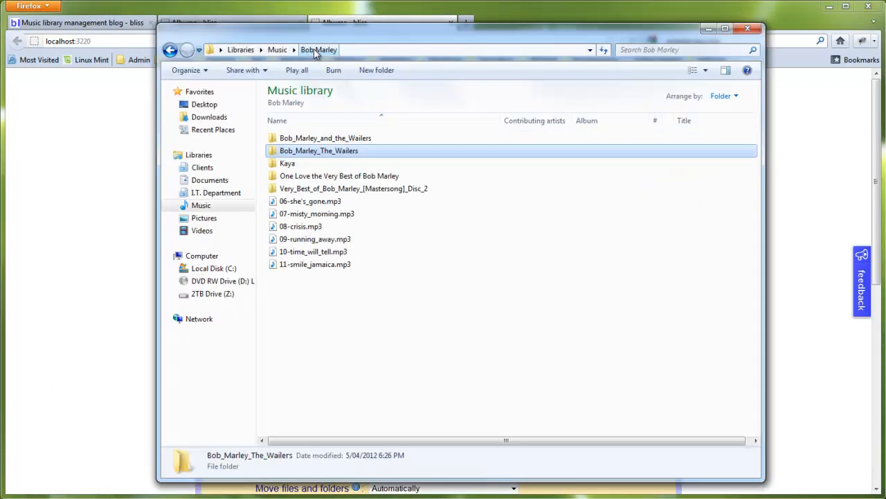
In Explorer, browse Music > Bob Marley, then the Bob_Marley_and_the_Wailers Disc_1 album folder.
{"action": "left_click", "coordinate": [277, 49]}
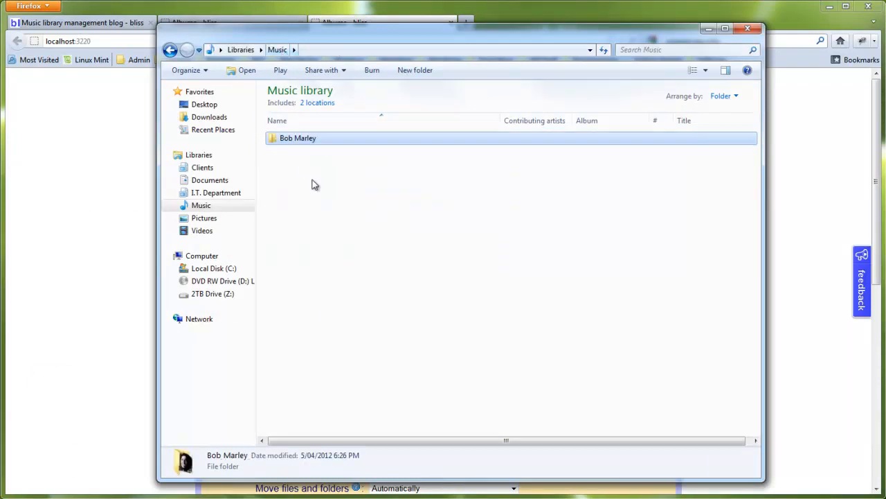
{"action": "double_click", "coordinate": [298, 138]}
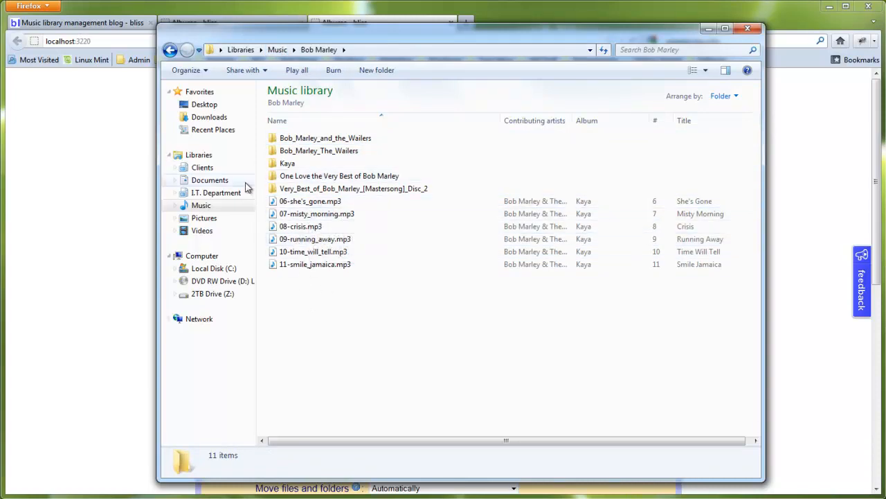
{"action": "left_click", "coordinate": [340, 175]}
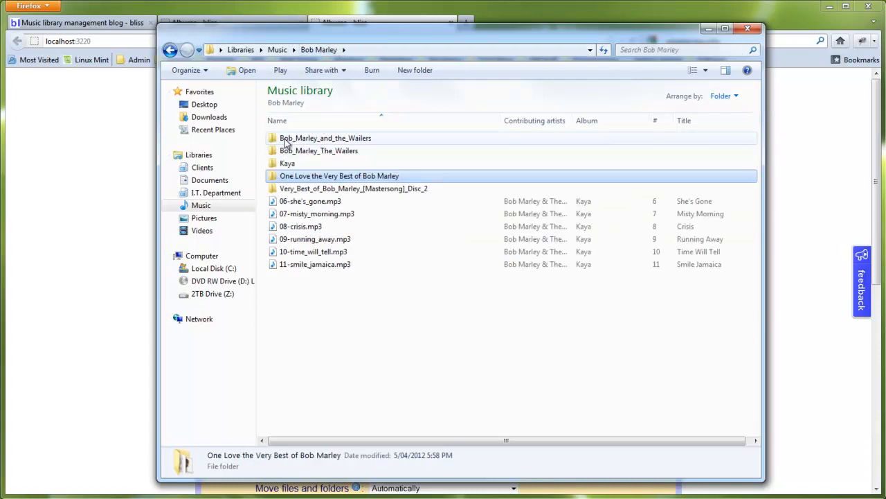
{"action": "double_click", "coordinate": [325, 138]}
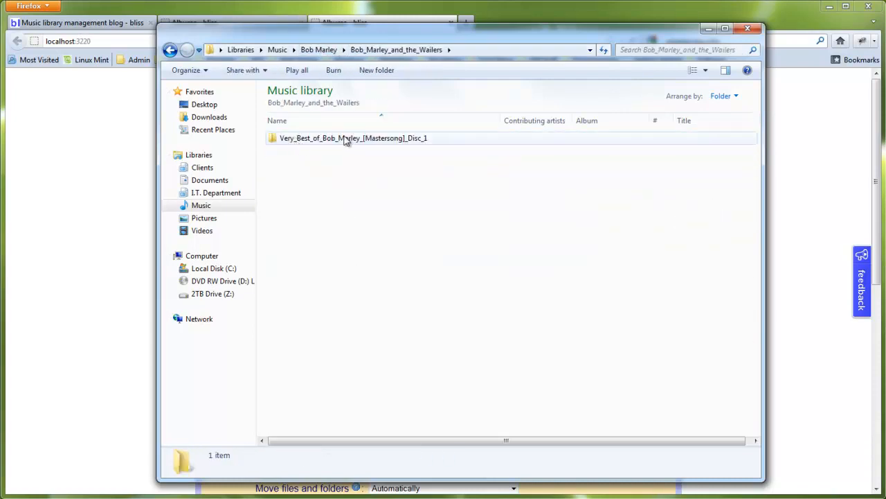
{"action": "double_click", "coordinate": [353, 137]}
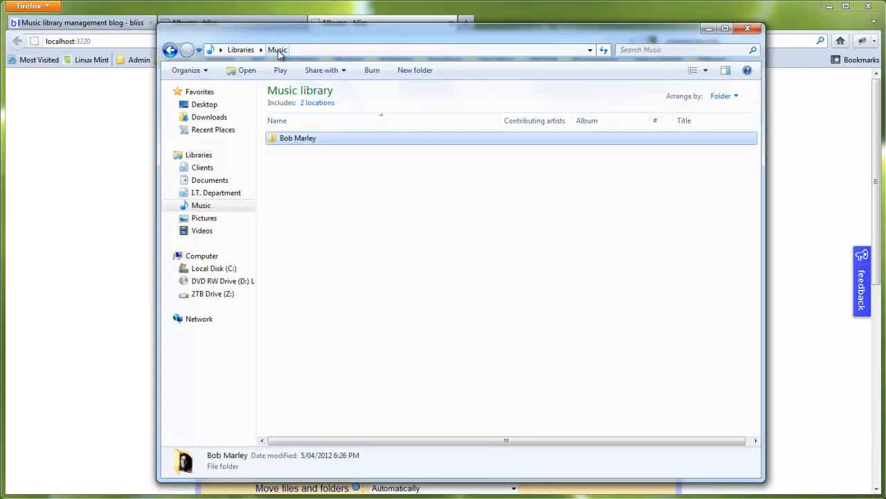
Browse the Very_Best_of_Bob_Marley_[Mastersong]_Disc_2 folder and its tracks.
{"action": "double_click", "coordinate": [298, 138]}
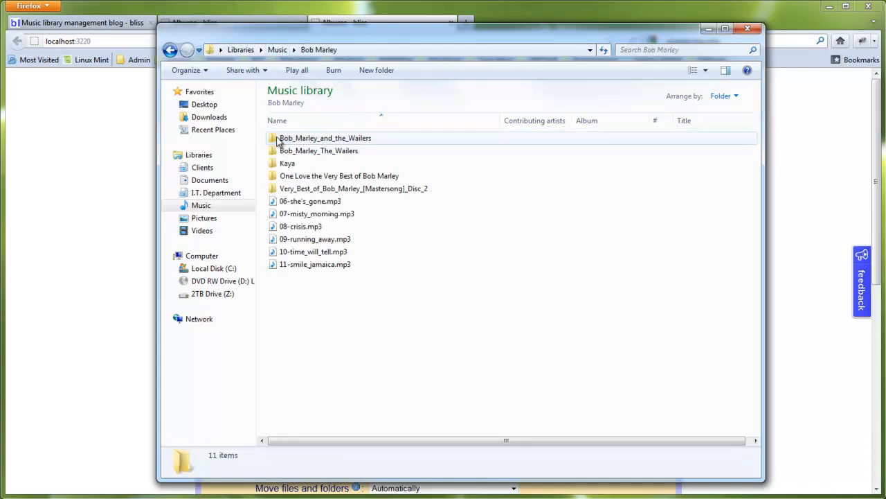
{"action": "double_click", "coordinate": [353, 188]}
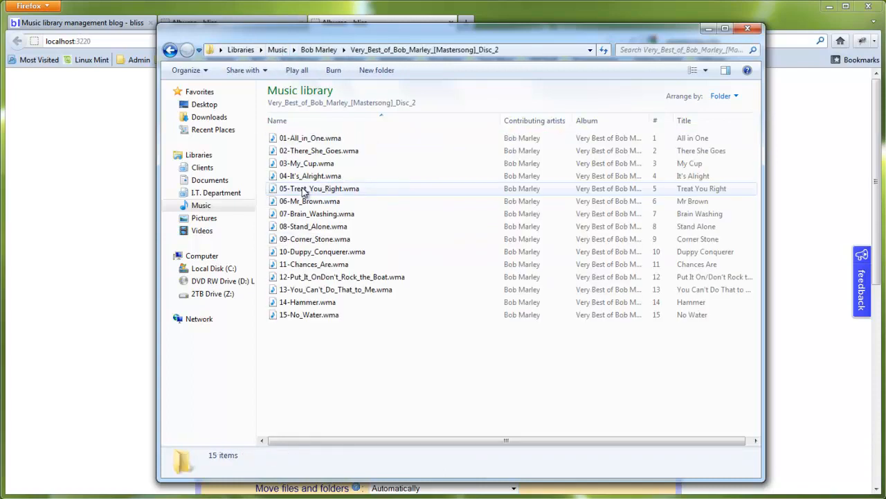
{"action": "left_click", "coordinate": [319, 49]}
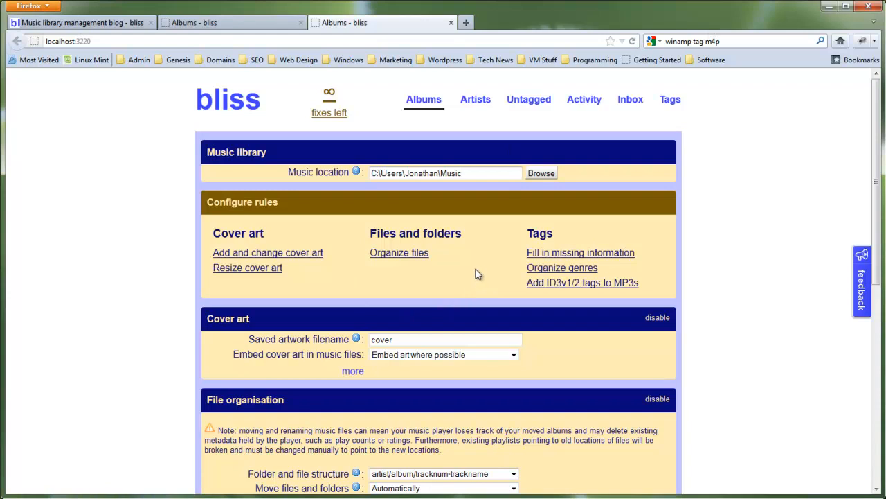
{"action": "mouse_move", "coordinate": [480, 267]}
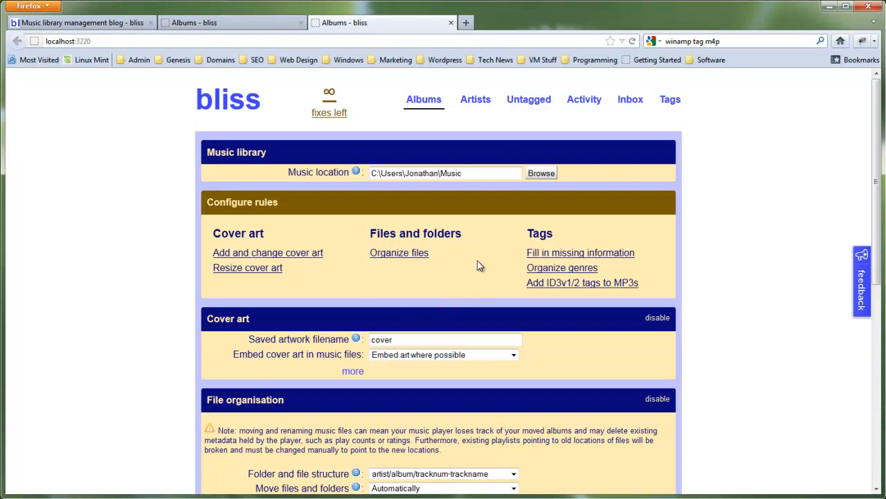
Reveal the Cover art rule's extra options: sizes Any, no KB limit, backups unchecked.
{"action": "scroll", "scroll_direction": "down", "scroll_amount": 3}
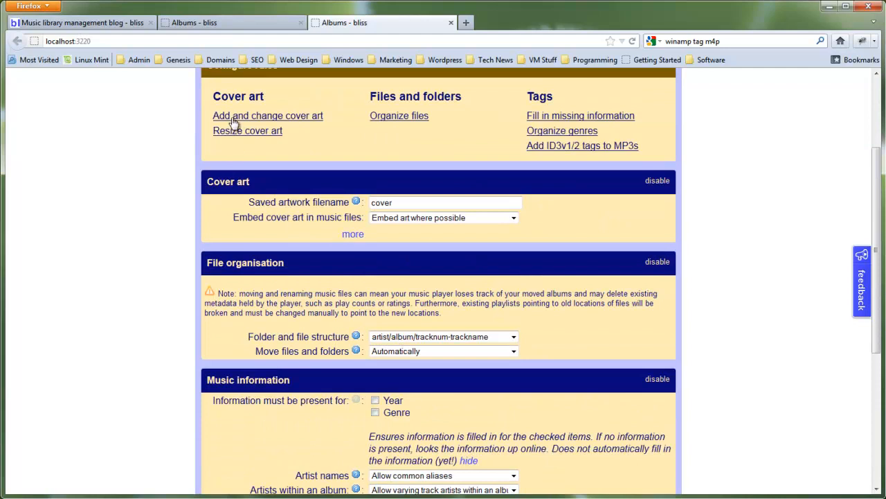
{"action": "mouse_move", "coordinate": [380, 229]}
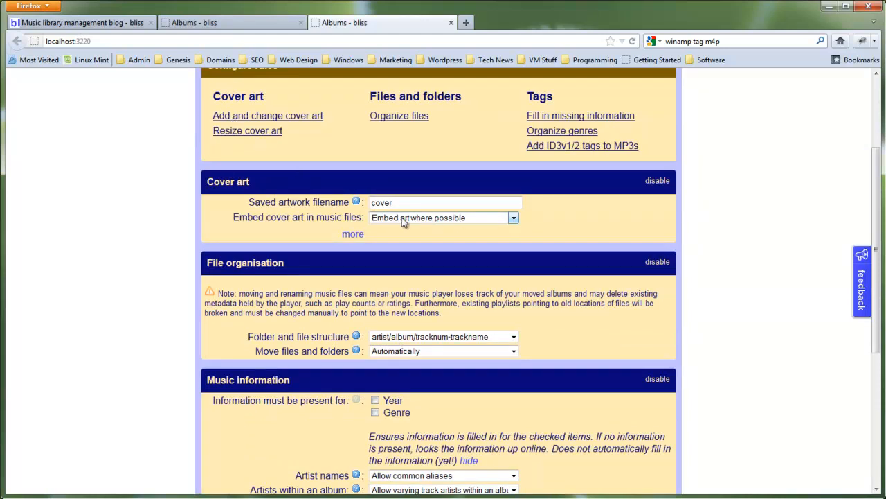
{"action": "left_click", "coordinate": [352, 234]}
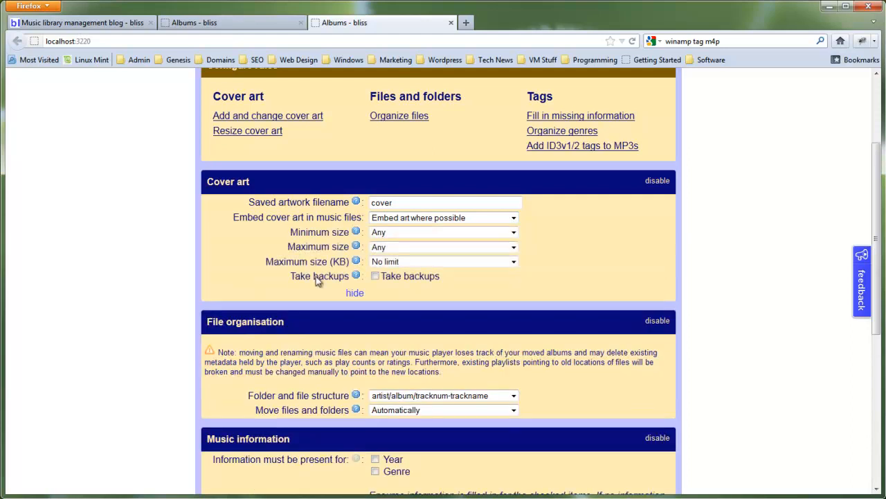
{"action": "mouse_move", "coordinate": [484, 294]}
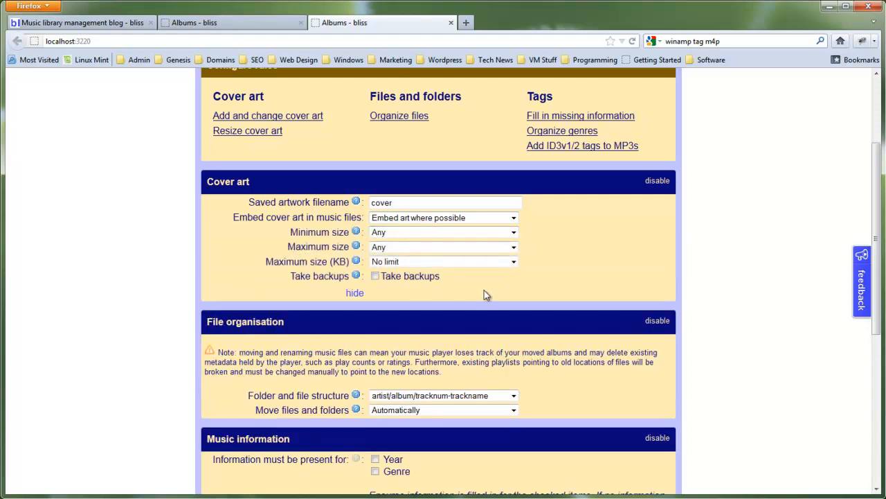
{"action": "scroll", "scroll_direction": "down", "scroll_amount": 3}
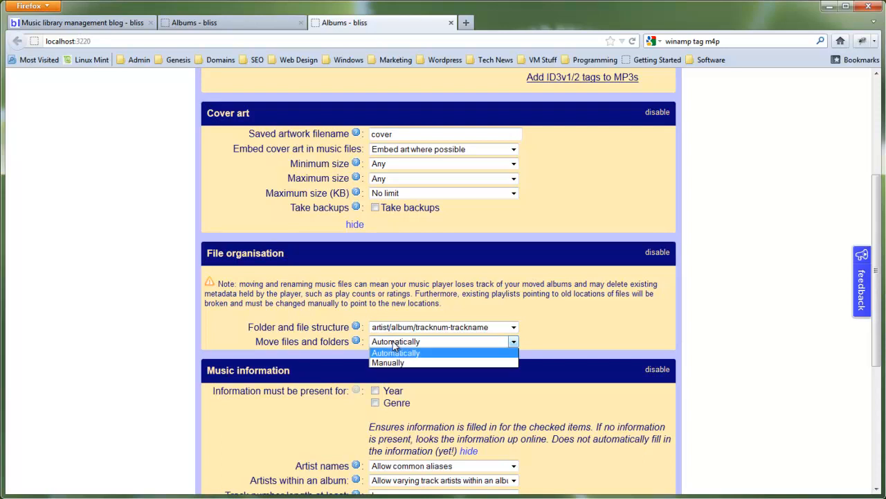
{"action": "mouse_move", "coordinate": [388, 363]}
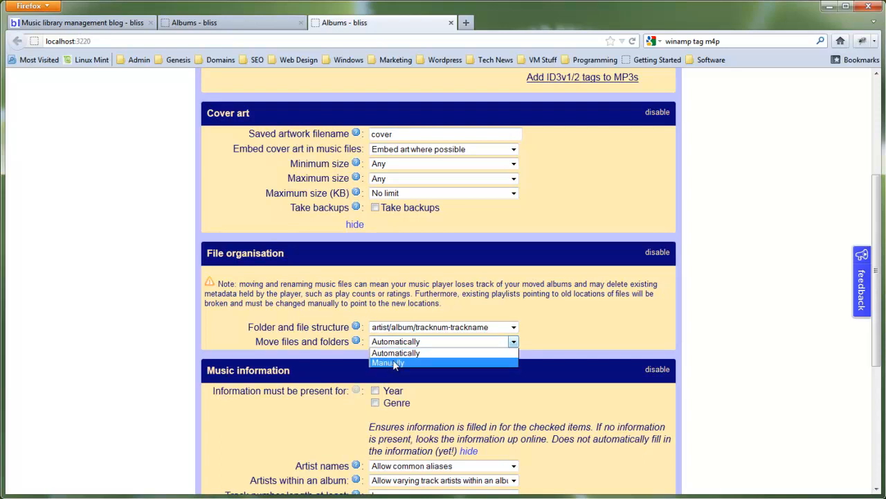
{"action": "mouse_move", "coordinate": [396, 353]}
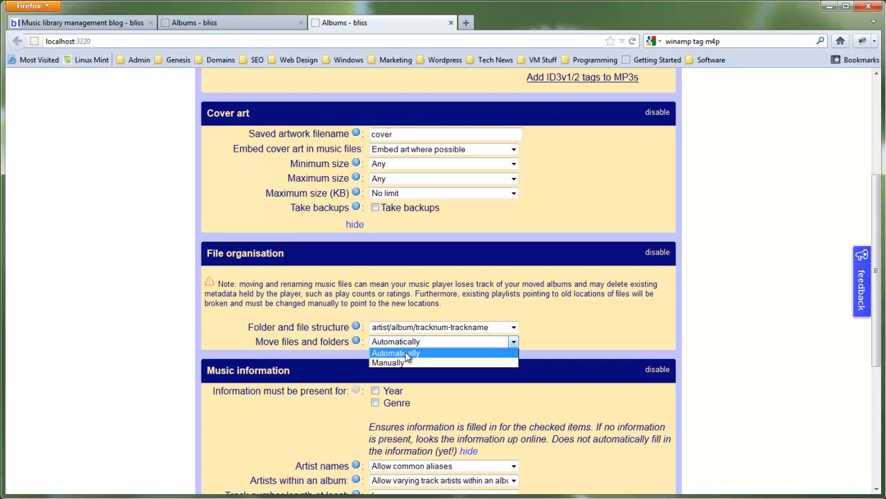
Keep 'Move files and folders' set to Automatically for the artist/album/tracknum-trackname structure.
{"action": "left_click", "coordinate": [396, 353]}
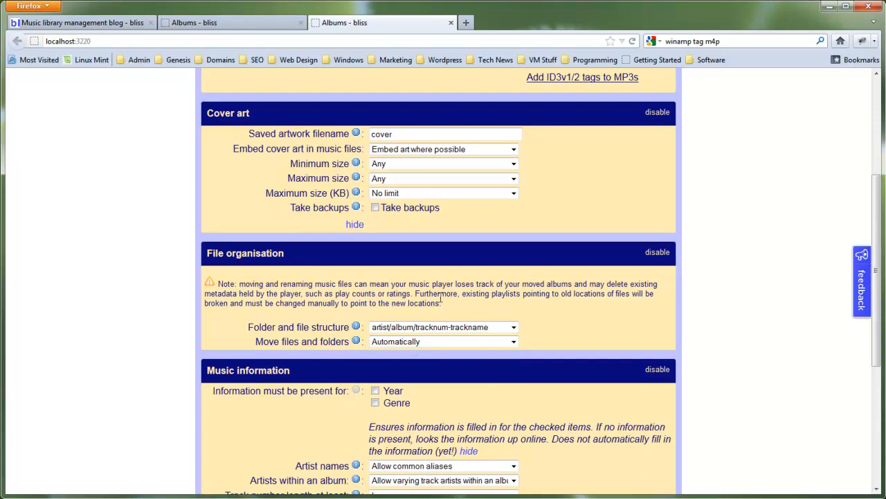
{"action": "scroll", "scroll_direction": "down", "scroll_amount": 3}
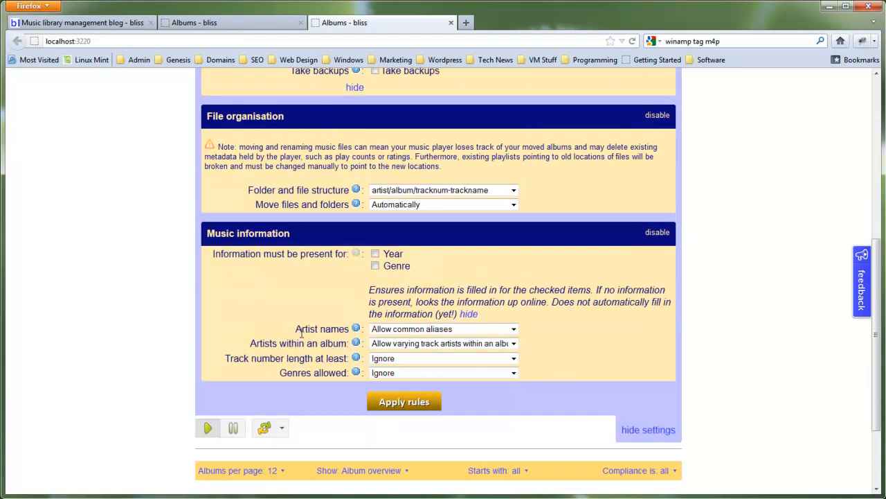
{"action": "mouse_move", "coordinate": [599, 346]}
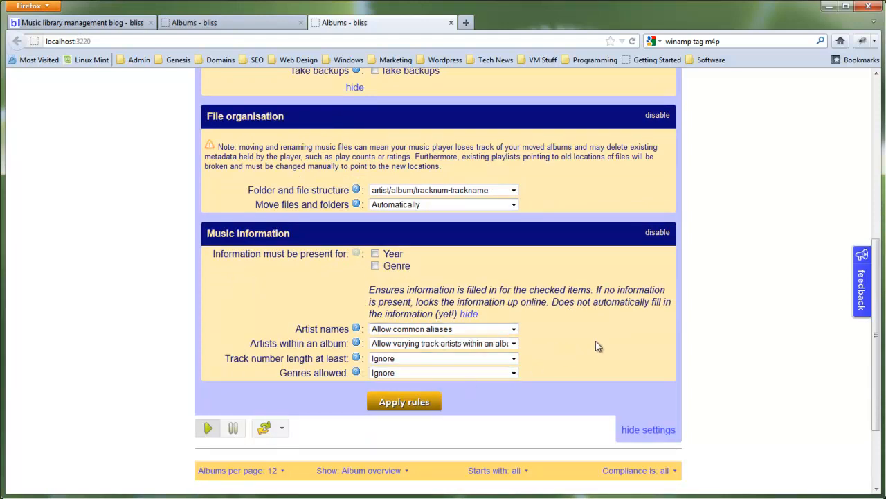
{"action": "mouse_move", "coordinate": [657, 232]}
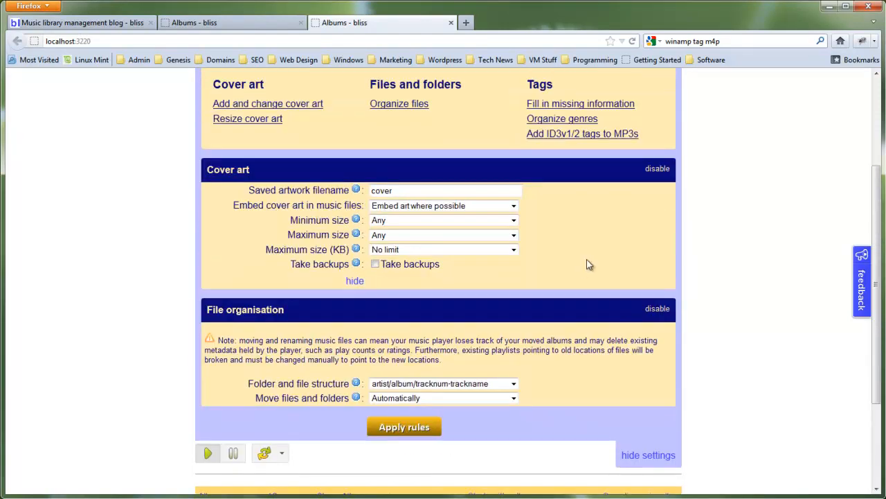
{"action": "mouse_move", "coordinate": [541, 257]}
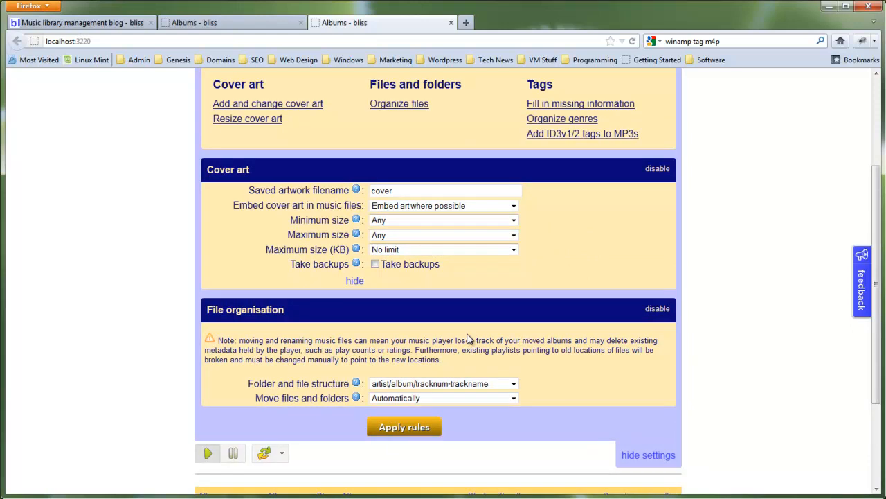
Apply the updated cover art and file organisation rules to the library.
{"action": "scroll", "scroll_direction": "down", "scroll_amount": 3}
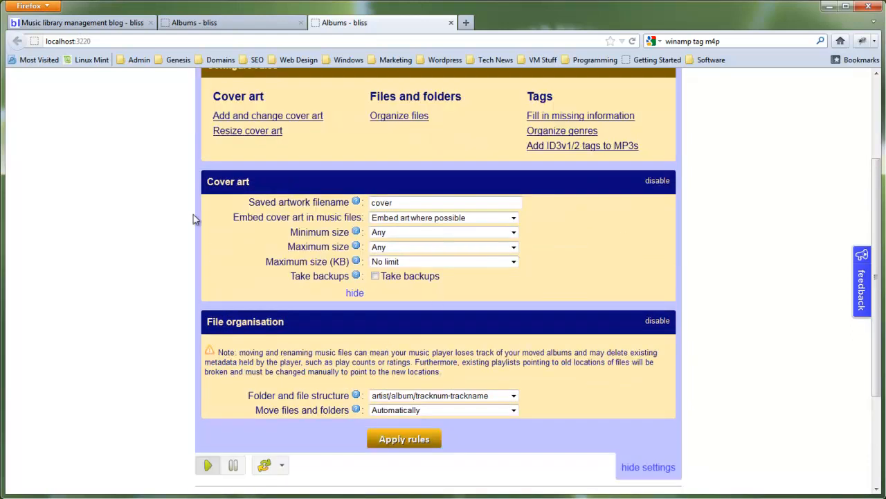
{"action": "scroll", "scroll_direction": "down", "scroll_amount": 3}
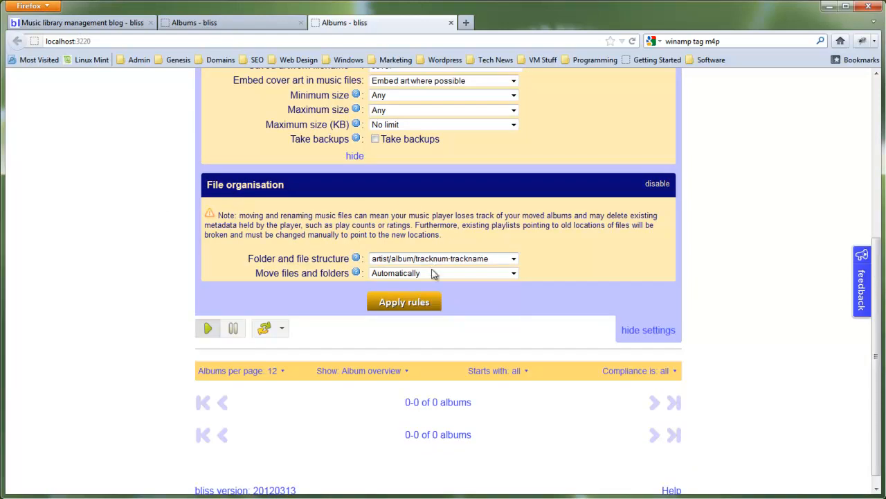
{"action": "left_click", "coordinate": [404, 302]}
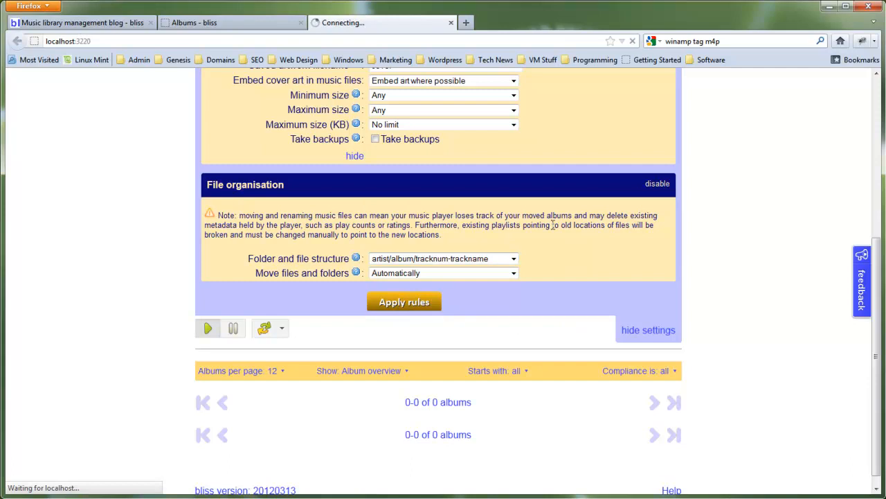
Watch the Albums page reload and the library scan show Bob Marley albums with compliance statuses.
{"action": "left_click", "coordinate": [404, 301]}
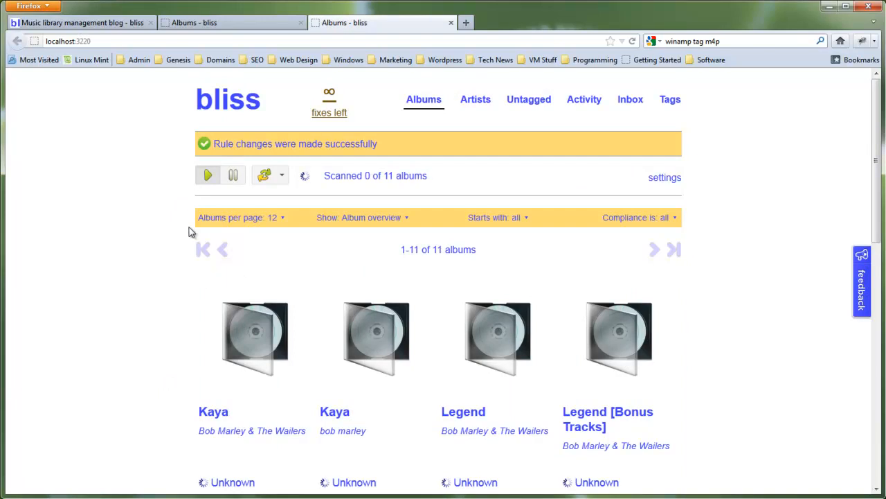
{"action": "scroll", "scroll_direction": "down", "scroll_amount": 3}
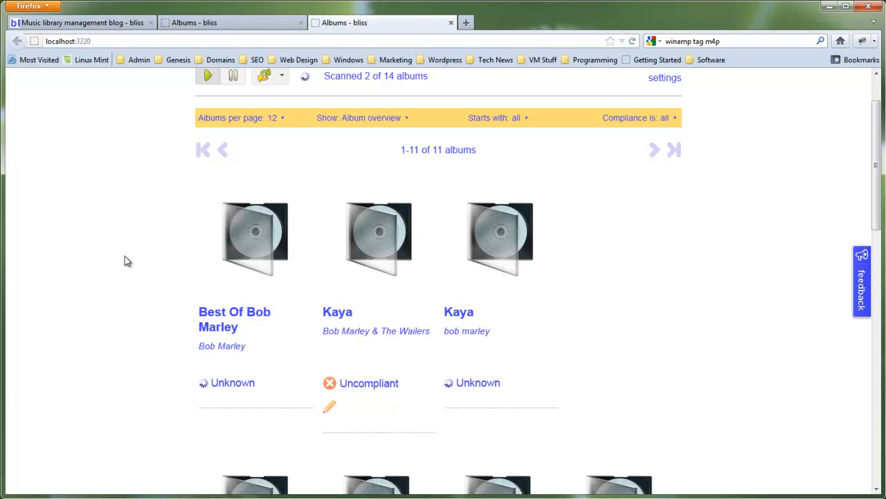
{"action": "scroll", "scroll_direction": "down", "scroll_amount": 3}
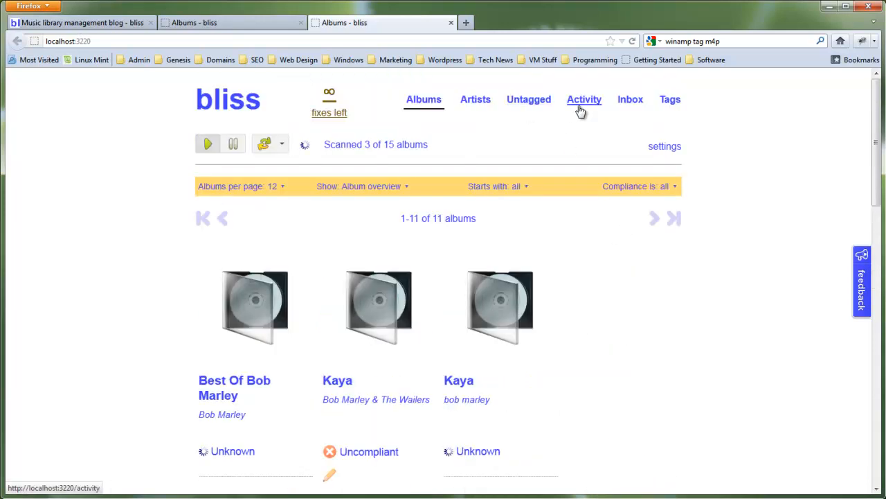
Review the Activity log of albums being assessed, fixed for 1 fix, or uncompliant.
{"action": "left_click", "coordinate": [584, 99]}
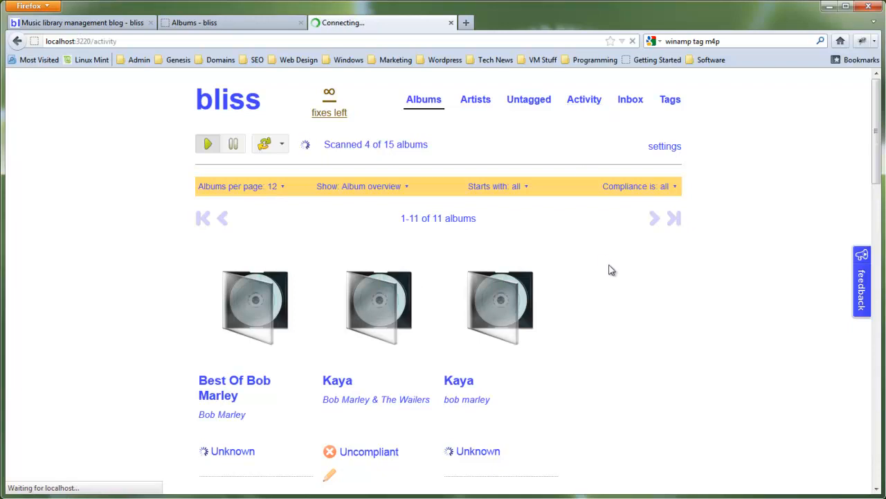
{"action": "left_click", "coordinate": [584, 99]}
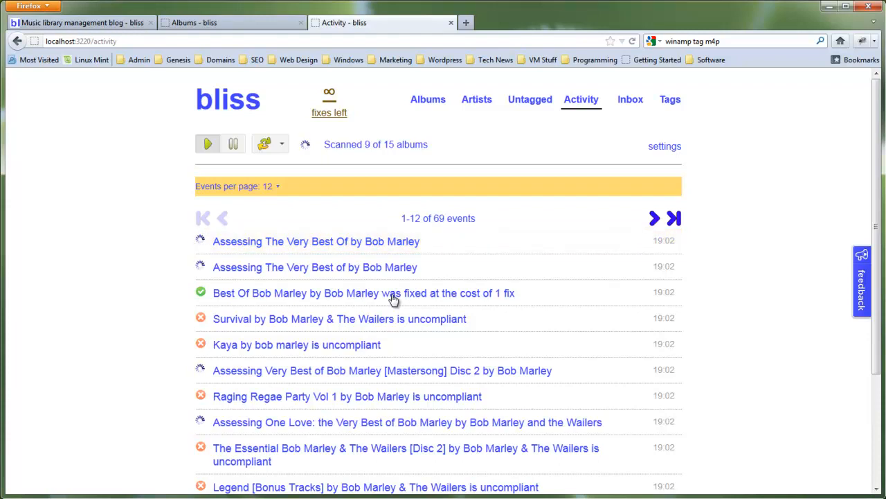
{"action": "mouse_move", "coordinate": [557, 323]}
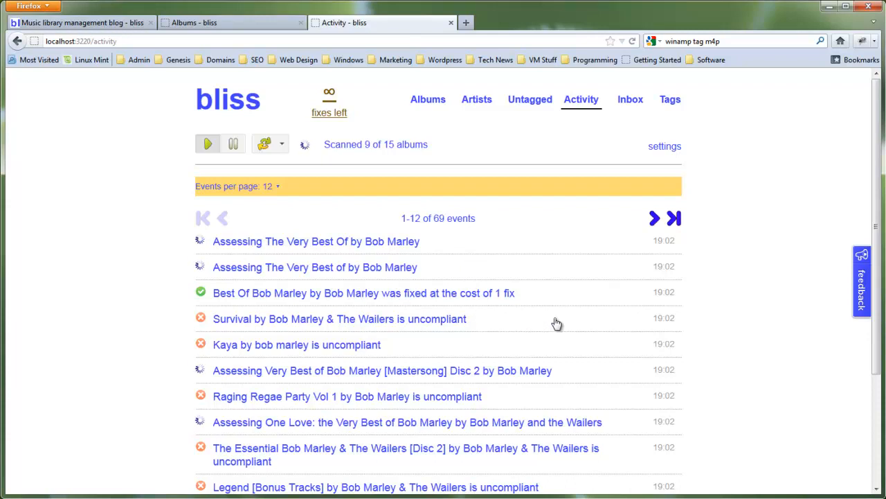
{"action": "scroll", "scroll_direction": "down", "scroll_amount": 3}
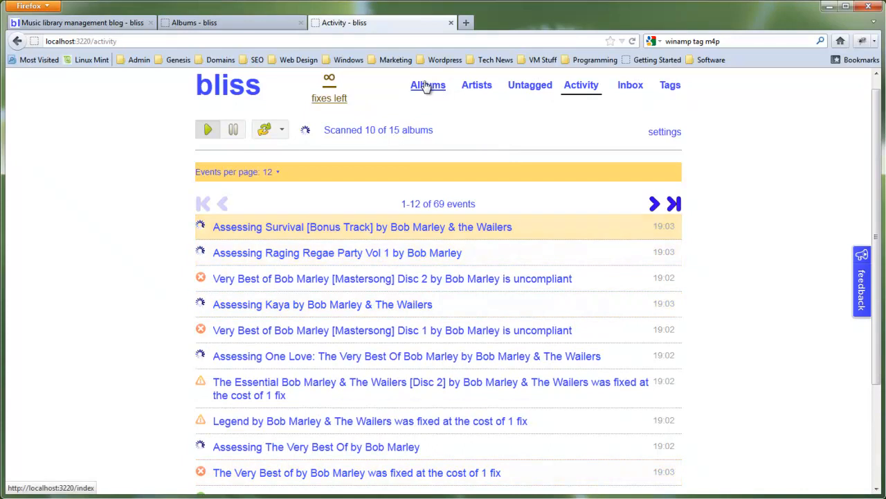
Browse the album grid, now showing covers for Best Of Bob Marley, Kaya, Legend and One Love.
{"action": "left_click", "coordinate": [428, 85]}
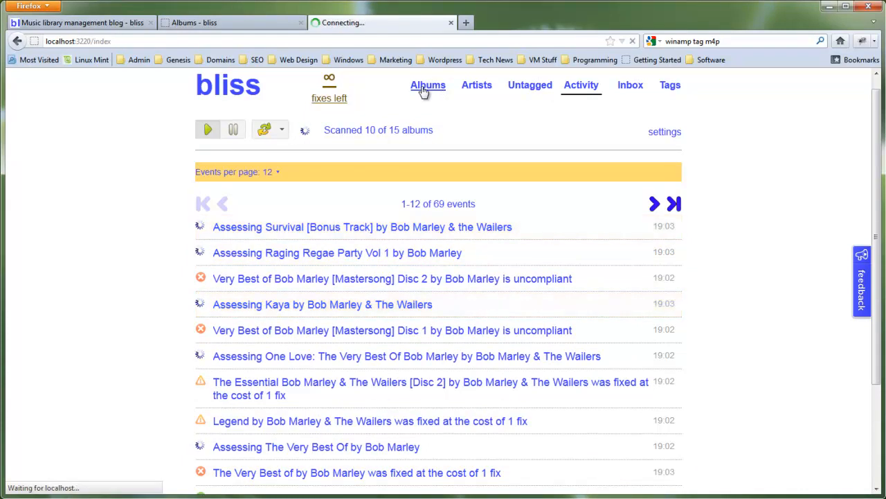
{"action": "left_click", "coordinate": [428, 85]}
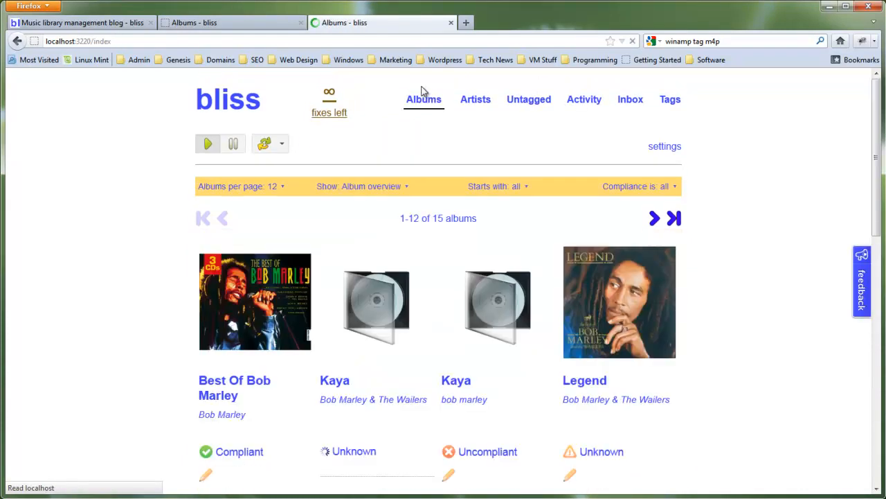
{"action": "mouse_move", "coordinate": [405, 323]}
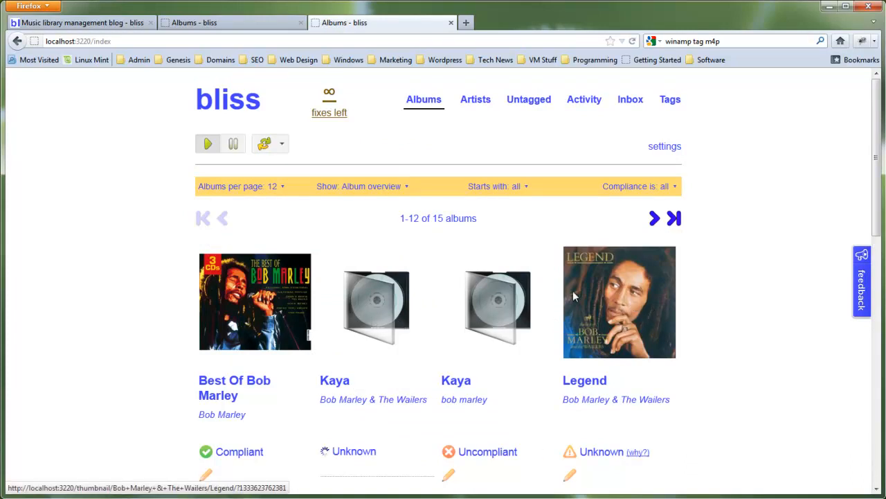
{"action": "scroll", "scroll_direction": "down", "scroll_amount": 3}
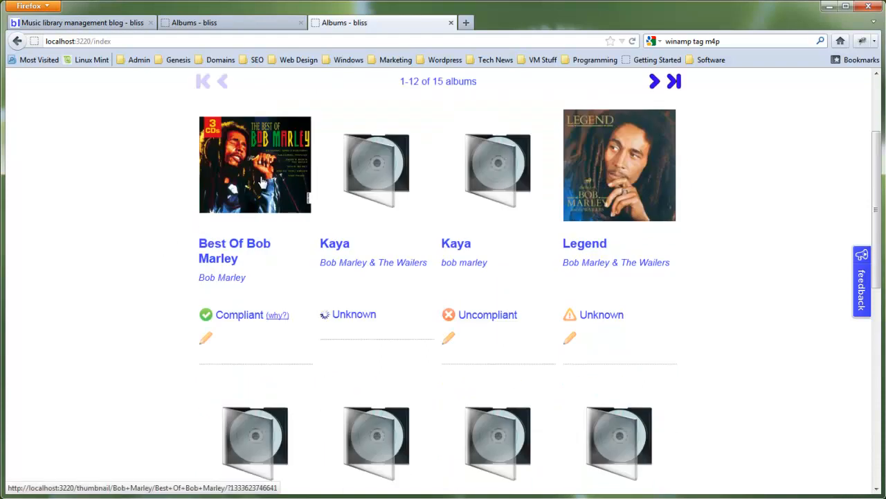
{"action": "mouse_move", "coordinate": [278, 316]}
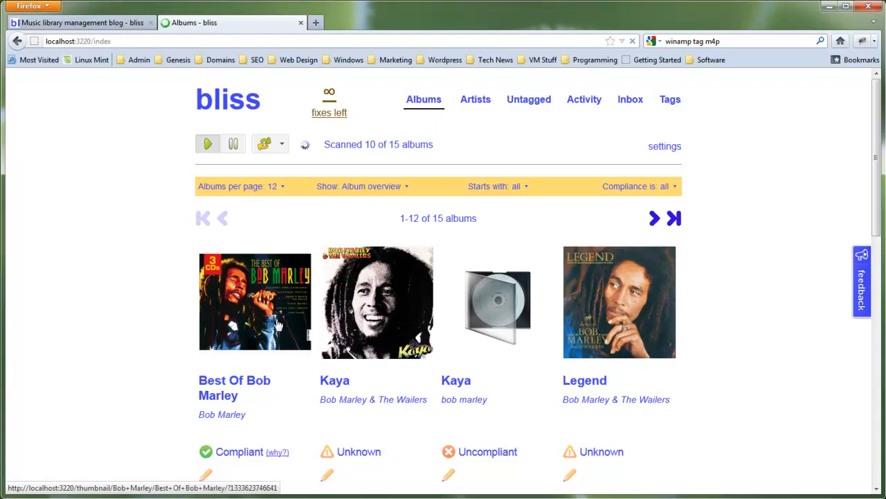
{"action": "scroll", "scroll_direction": "down", "scroll_amount": 3}
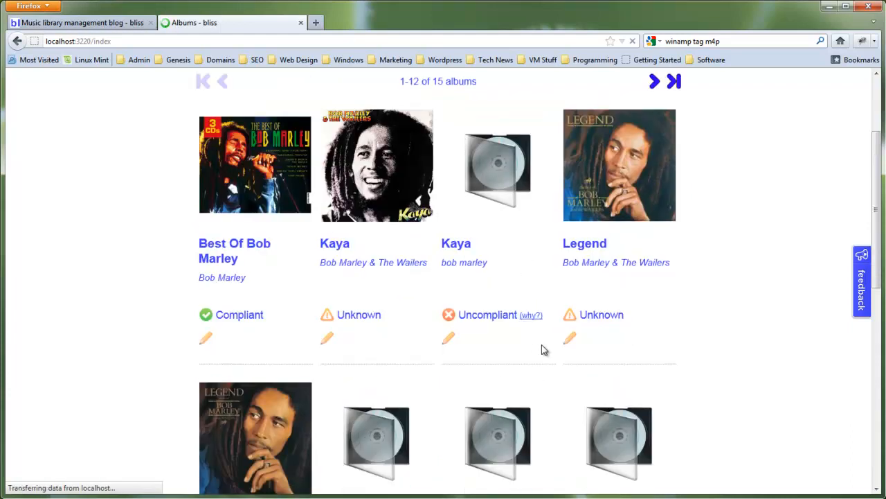
{"action": "scroll", "scroll_direction": "down", "scroll_amount": 3}
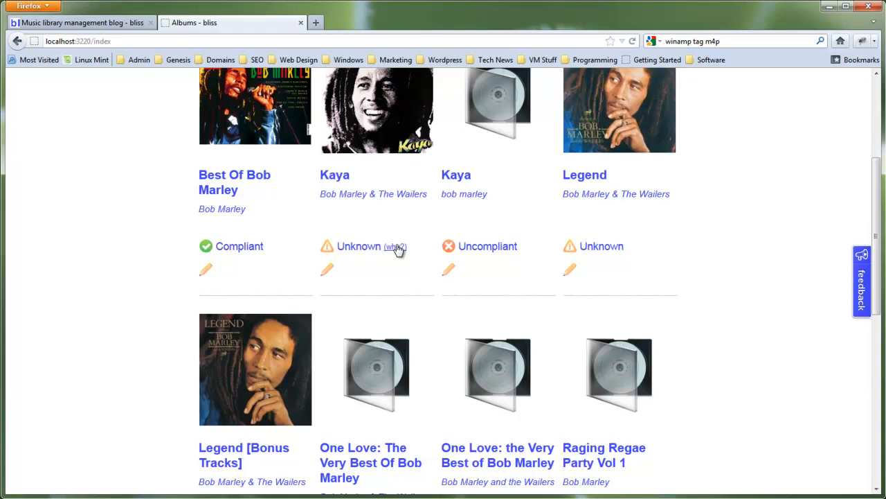
{"action": "scroll", "scroll_direction": "down", "scroll_amount": 3}
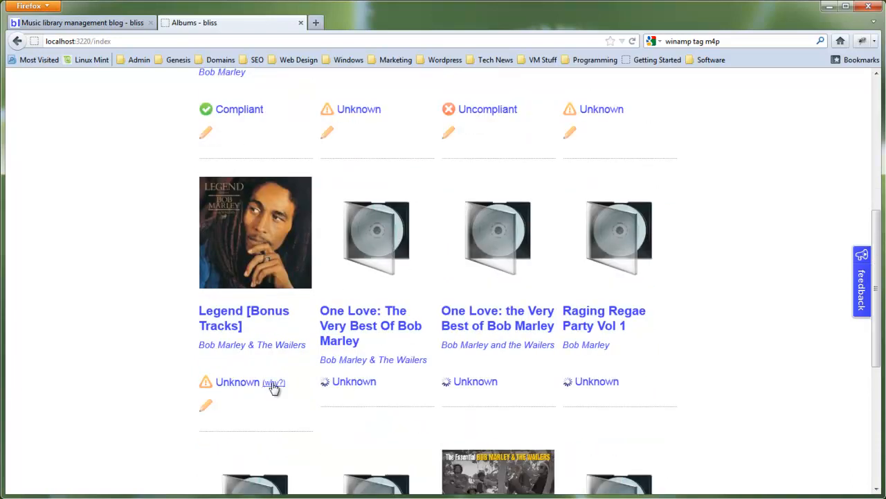
Show why Legend [Bonus Tracks] has an Unknown compliance status.
{"action": "left_click", "coordinate": [274, 382]}
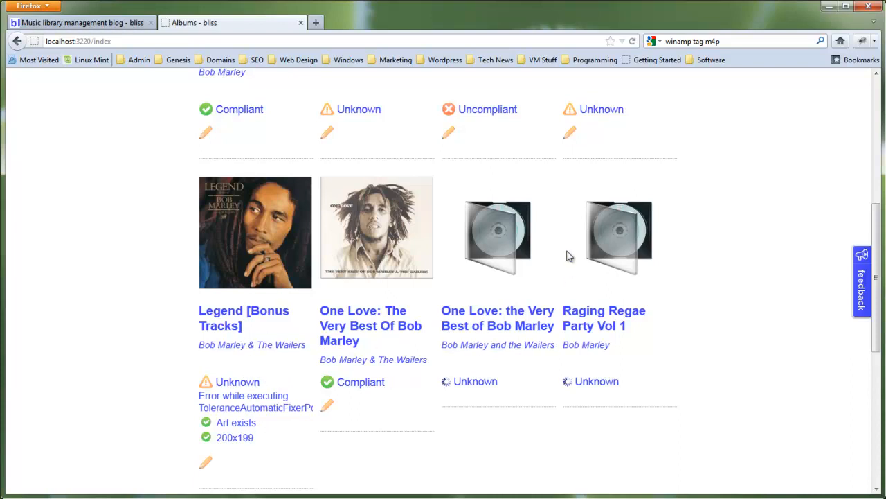
{"action": "scroll", "scroll_direction": "down", "scroll_amount": 3}
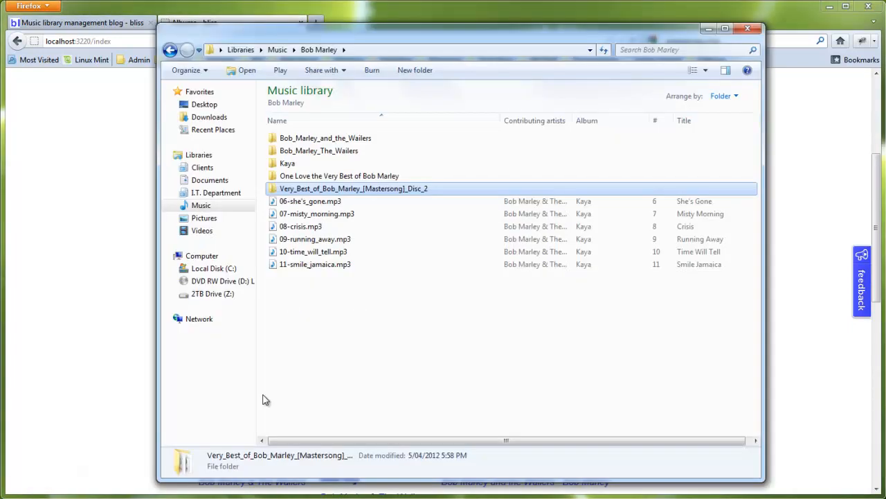
{"action": "left_click", "coordinate": [277, 49]}
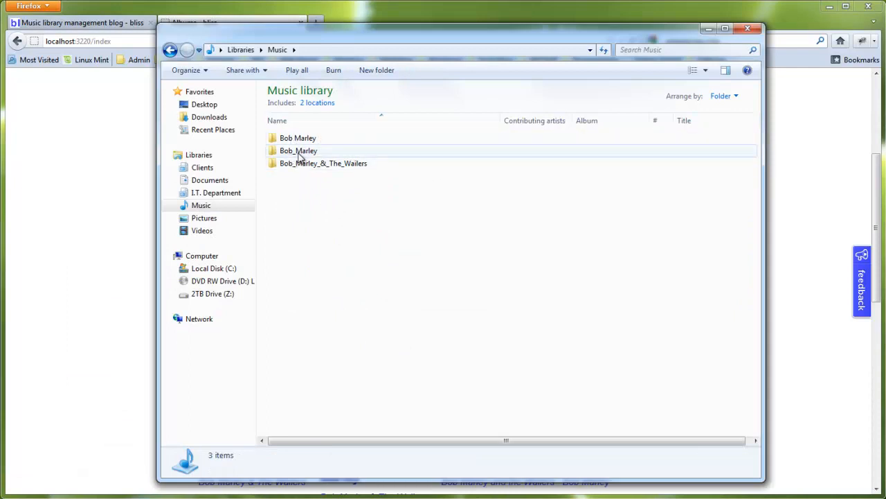
{"action": "mouse_move", "coordinate": [323, 163]}
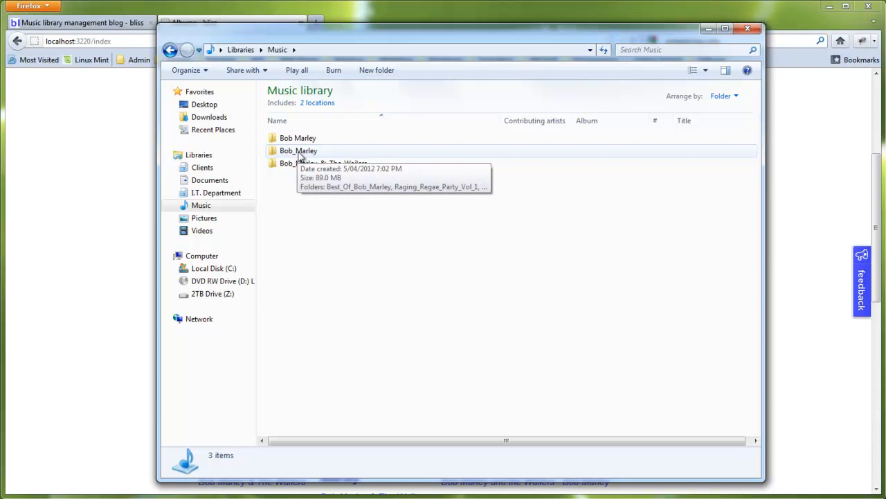
{"action": "left_click", "coordinate": [298, 150]}
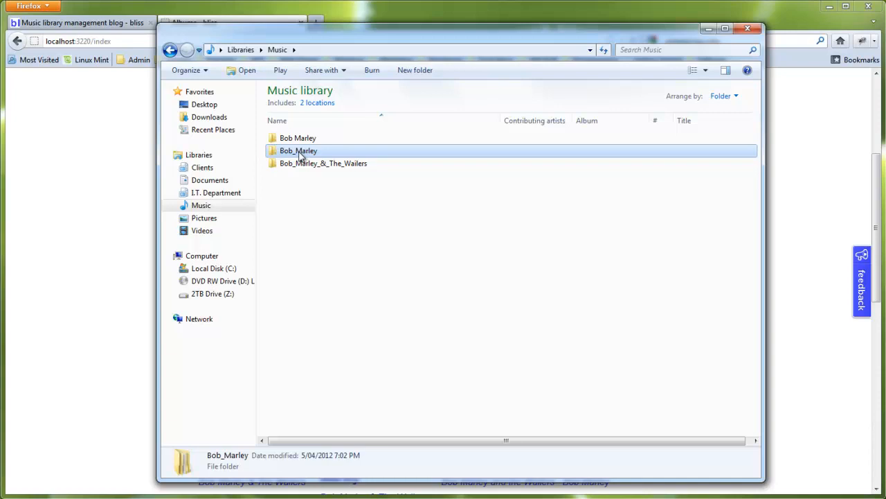
{"action": "double_click", "coordinate": [323, 163]}
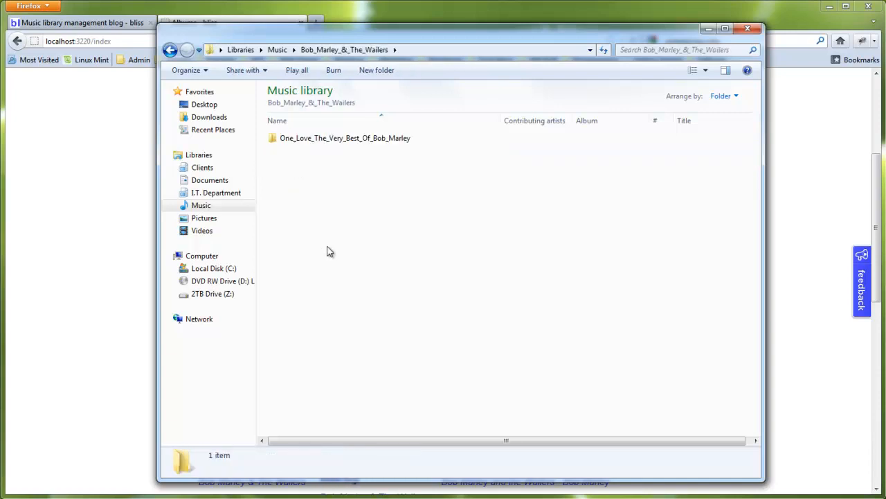
{"action": "left_click", "coordinate": [345, 138]}
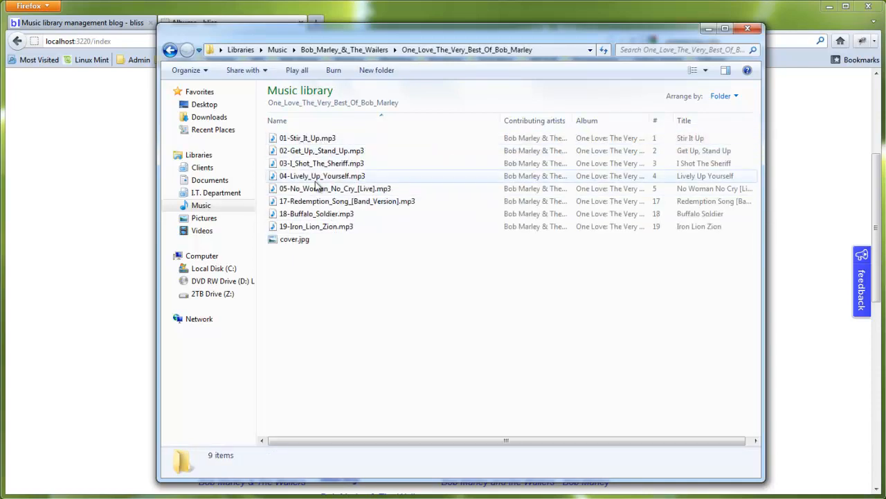
{"action": "left_click", "coordinate": [322, 163]}
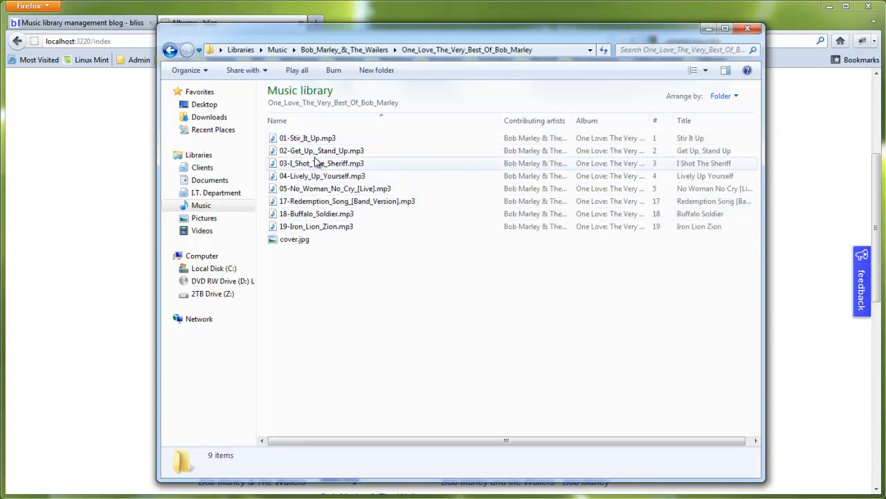
{"action": "mouse_move", "coordinate": [321, 226]}
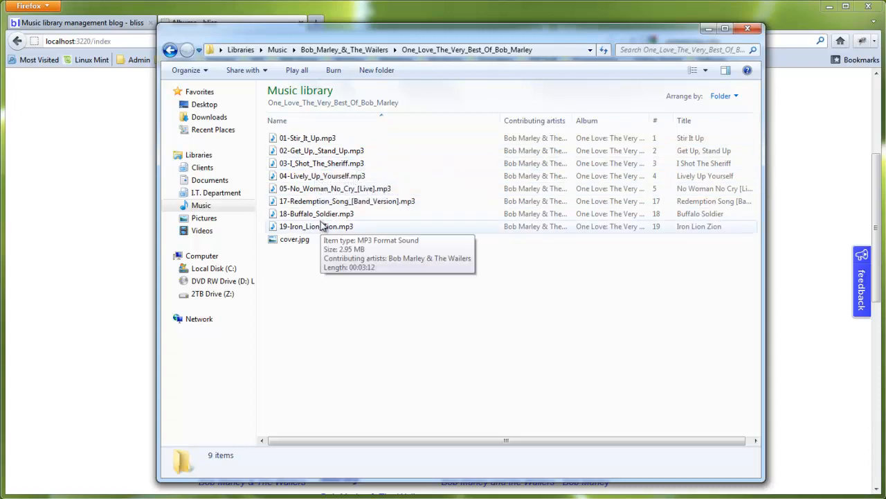
{"action": "mouse_move", "coordinate": [315, 171]}
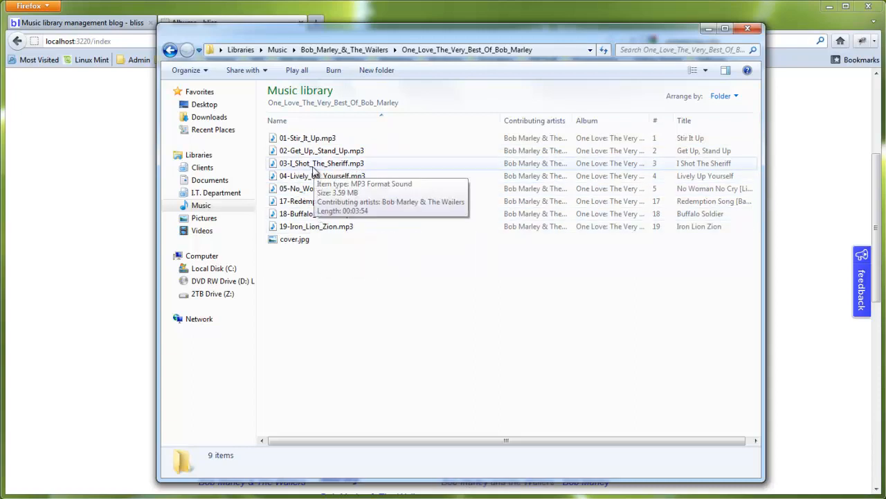
{"action": "mouse_move", "coordinate": [339, 236]}
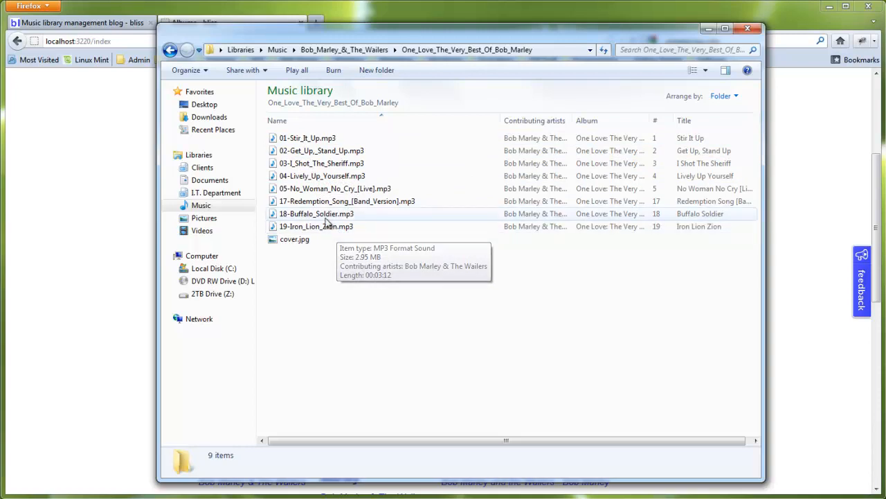
{"action": "mouse_move", "coordinate": [325, 188]}
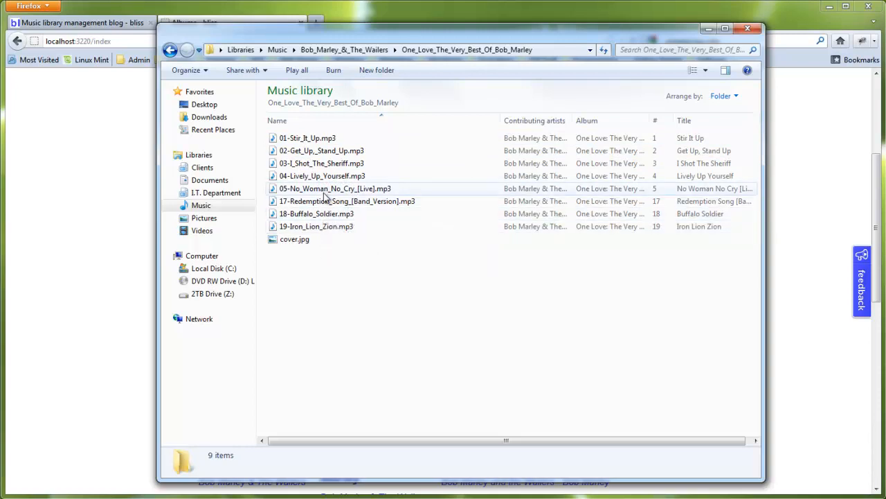
{"action": "mouse_move", "coordinate": [322, 162]}
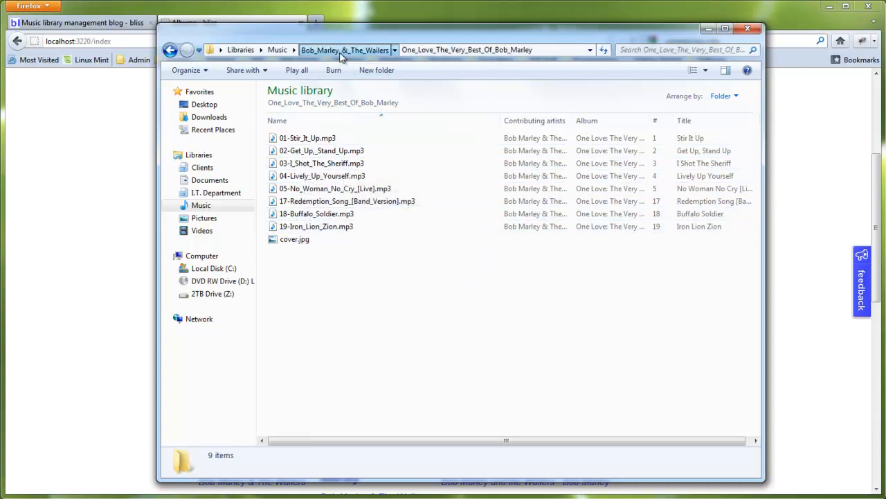
{"action": "left_click", "coordinate": [345, 49]}
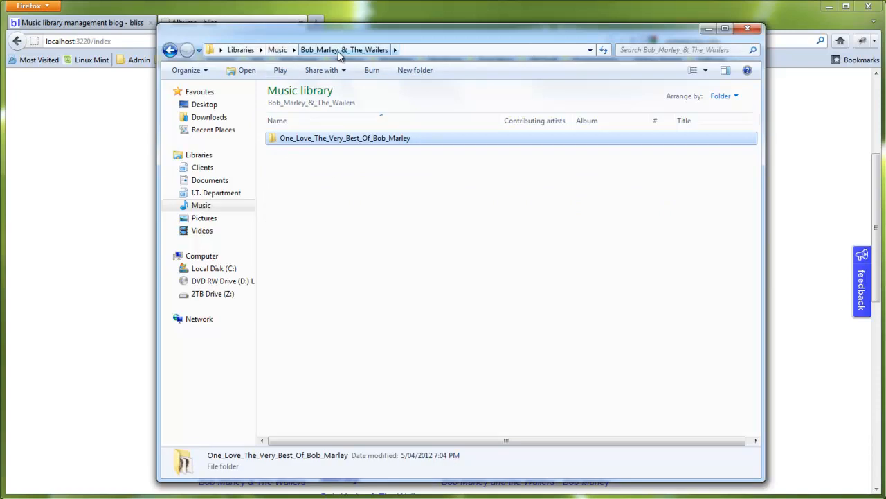
{"action": "mouse_move", "coordinate": [277, 50]}
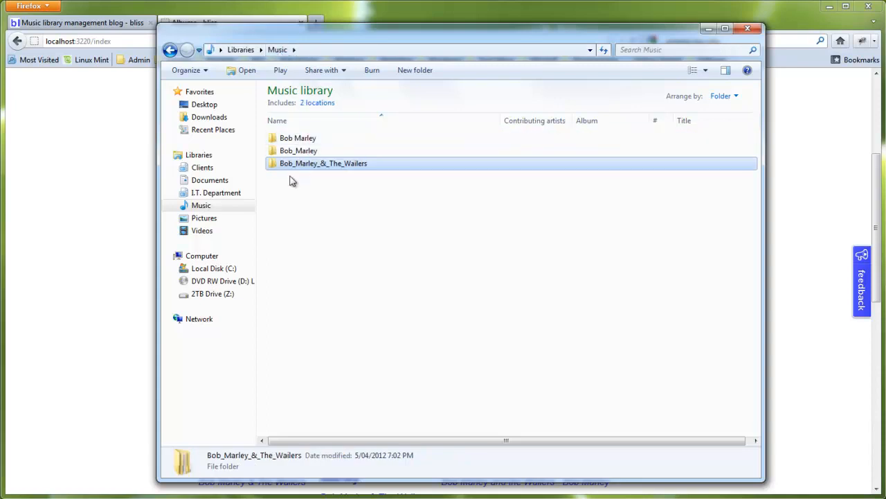
{"action": "left_click", "coordinate": [324, 162]}
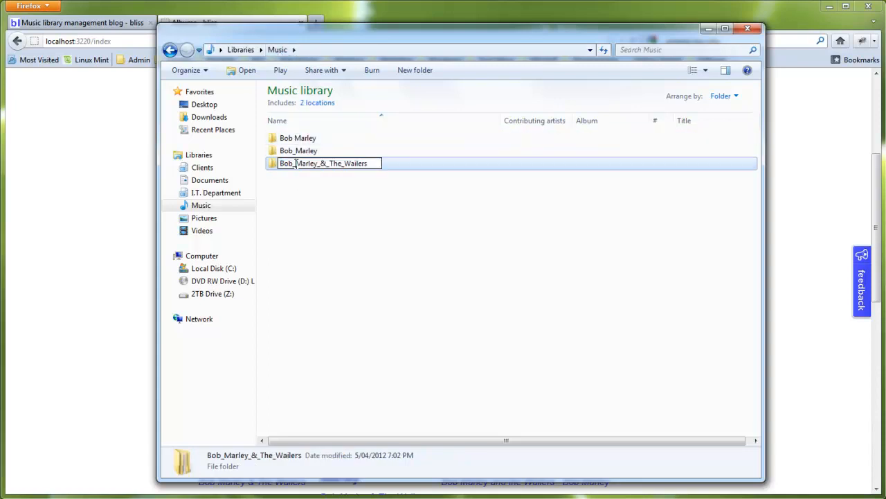
{"action": "double_click", "coordinate": [324, 162]}
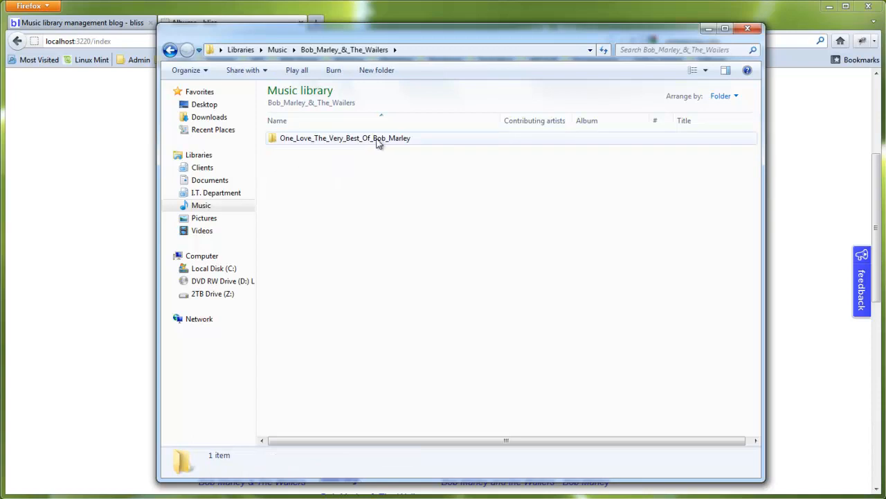
{"action": "left_click", "coordinate": [345, 138]}
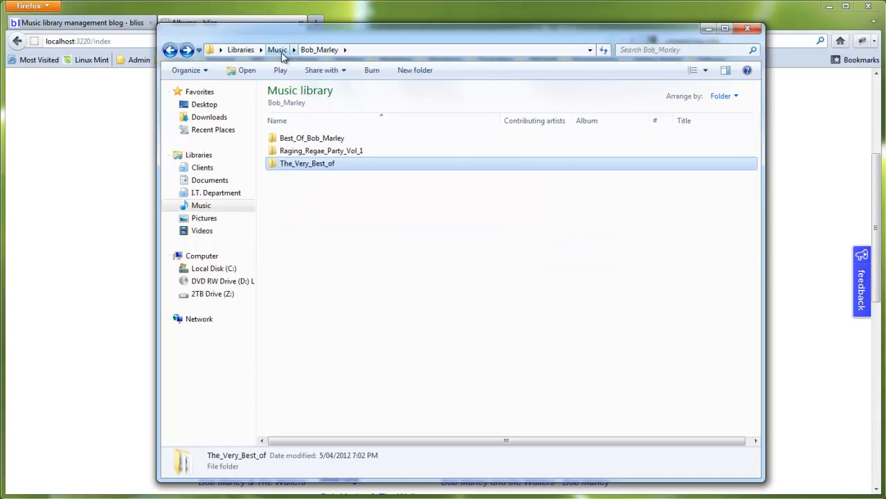
{"action": "left_click", "coordinate": [277, 49]}
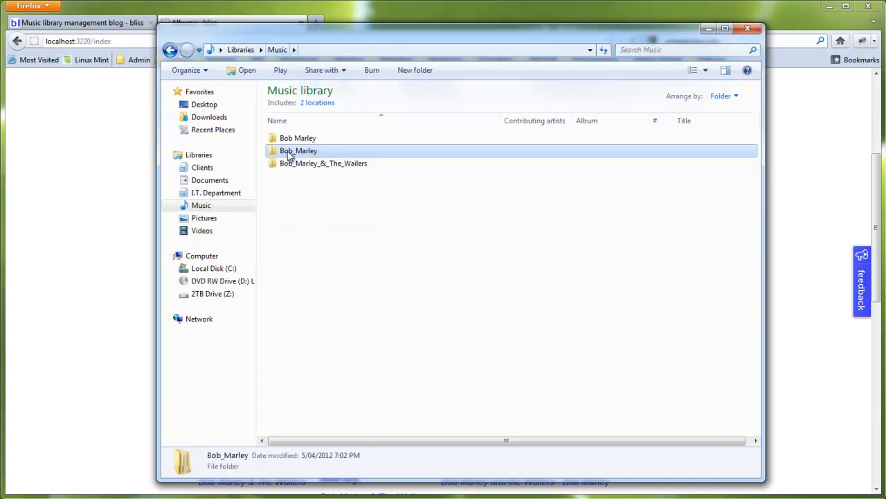
{"action": "mouse_move", "coordinate": [339, 250]}
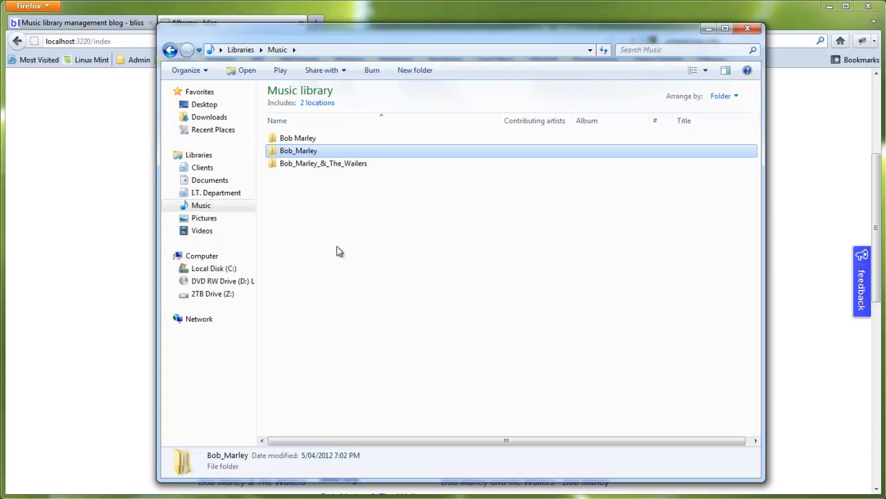
{"action": "mouse_move", "coordinate": [303, 178]}
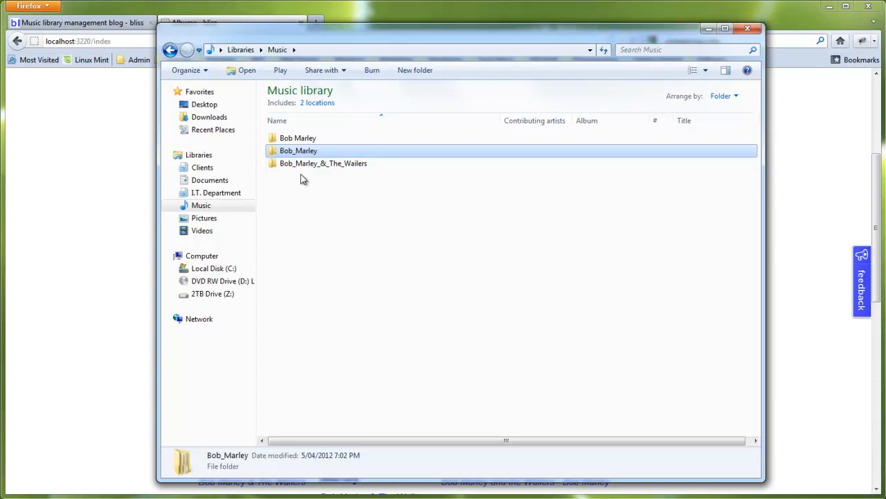
{"action": "mouse_move", "coordinate": [297, 163]}
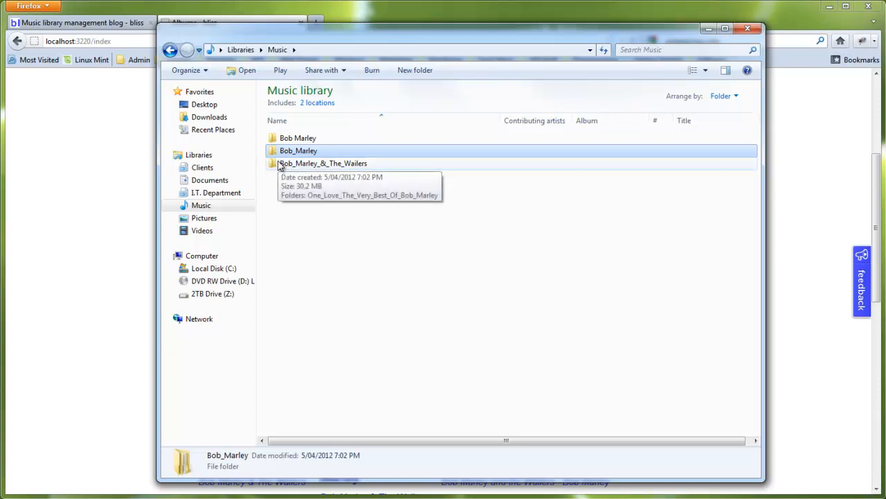
{"action": "mouse_move", "coordinate": [354, 262]}
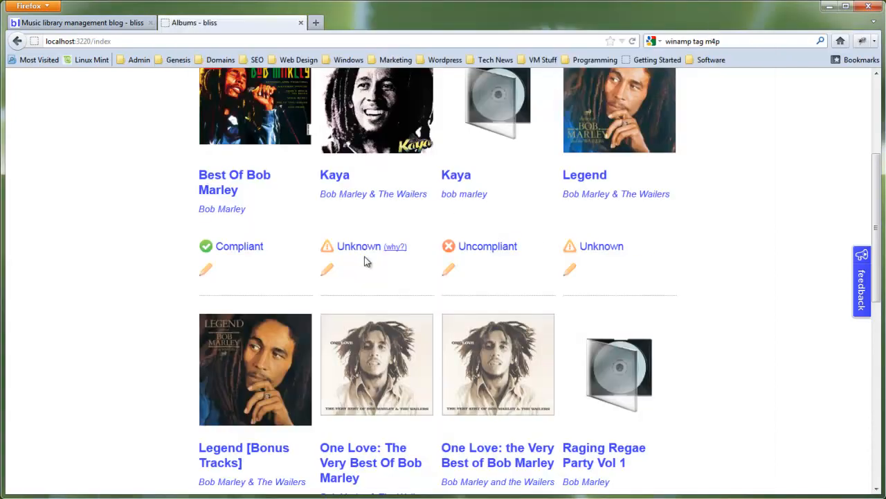
Scroll the album overview down to Survival, The Essential Bob Marley and The Very Best Of statuses.
{"action": "scroll", "scroll_direction": "down", "scroll_amount": 3}
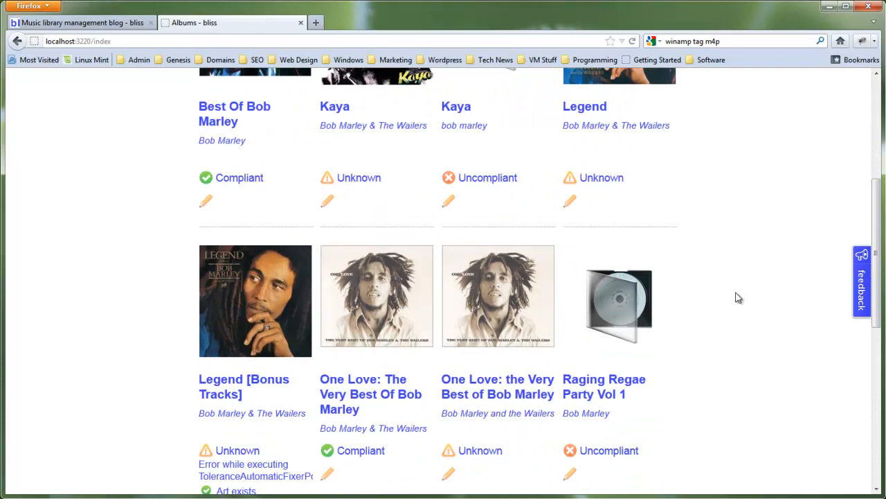
{"action": "scroll", "scroll_direction": "down", "scroll_amount": 3}
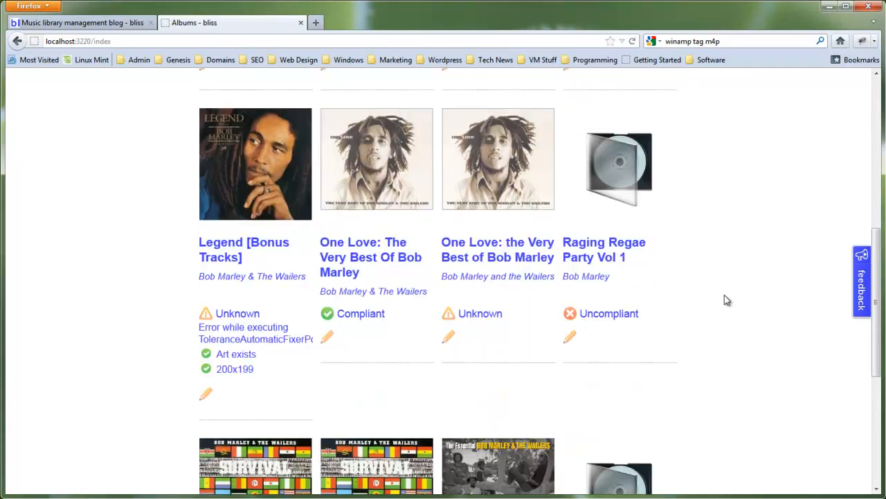
{"action": "scroll", "scroll_direction": "down", "scroll_amount": 3}
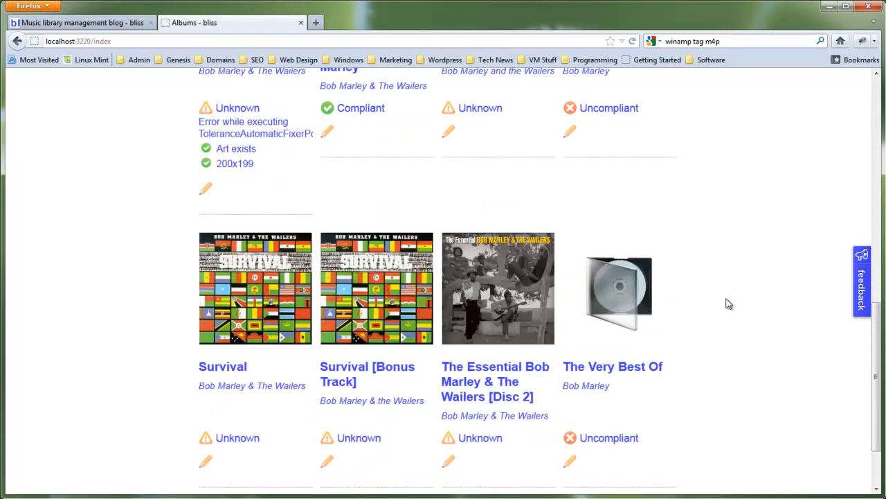